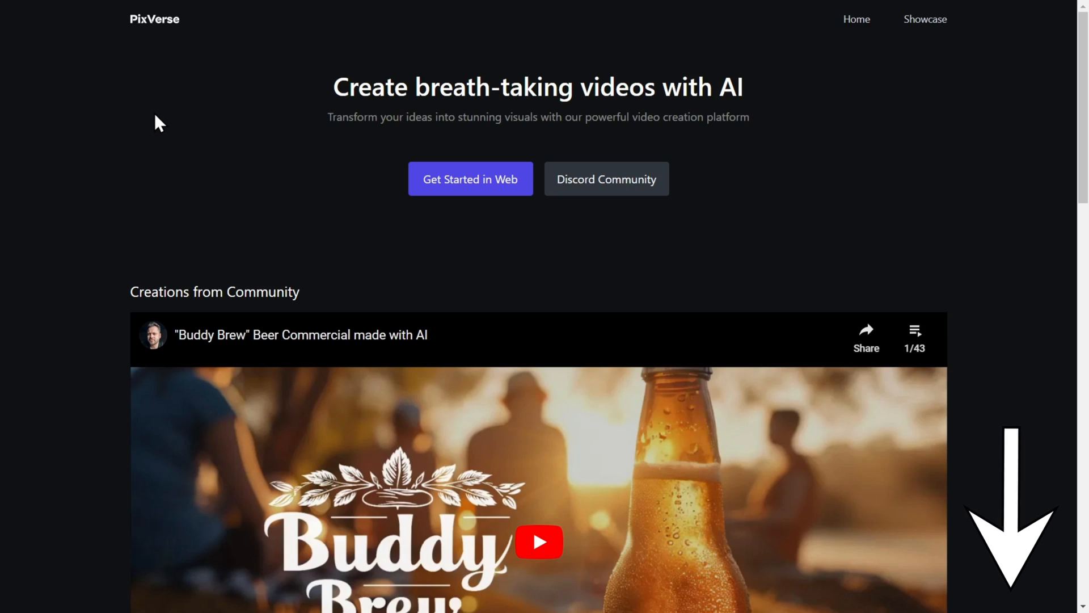
pyautogui.moveTo(165, 132)
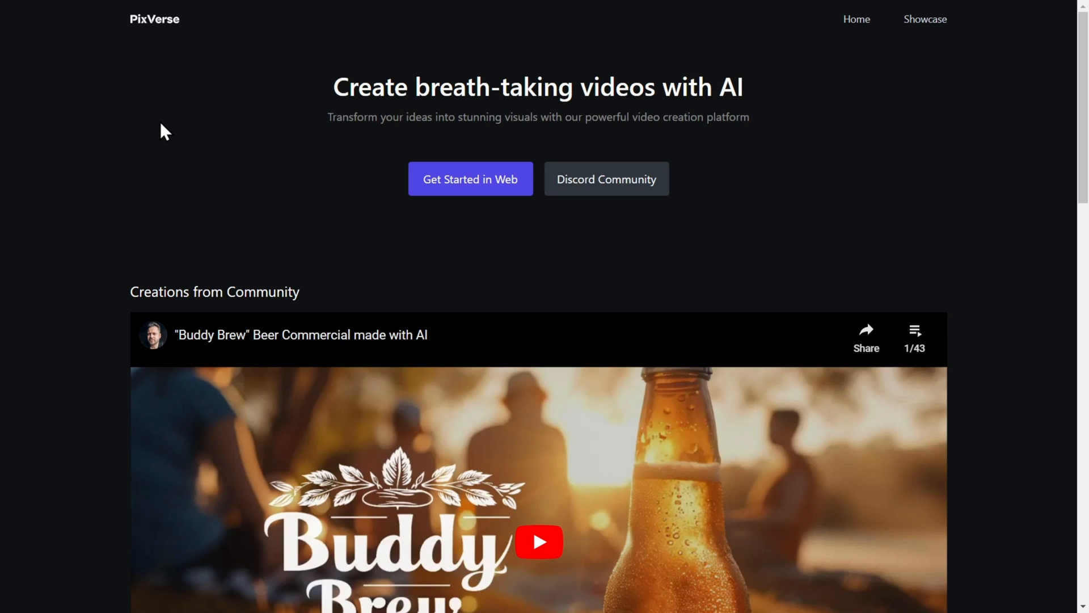
pyautogui.moveTo(485, 197)
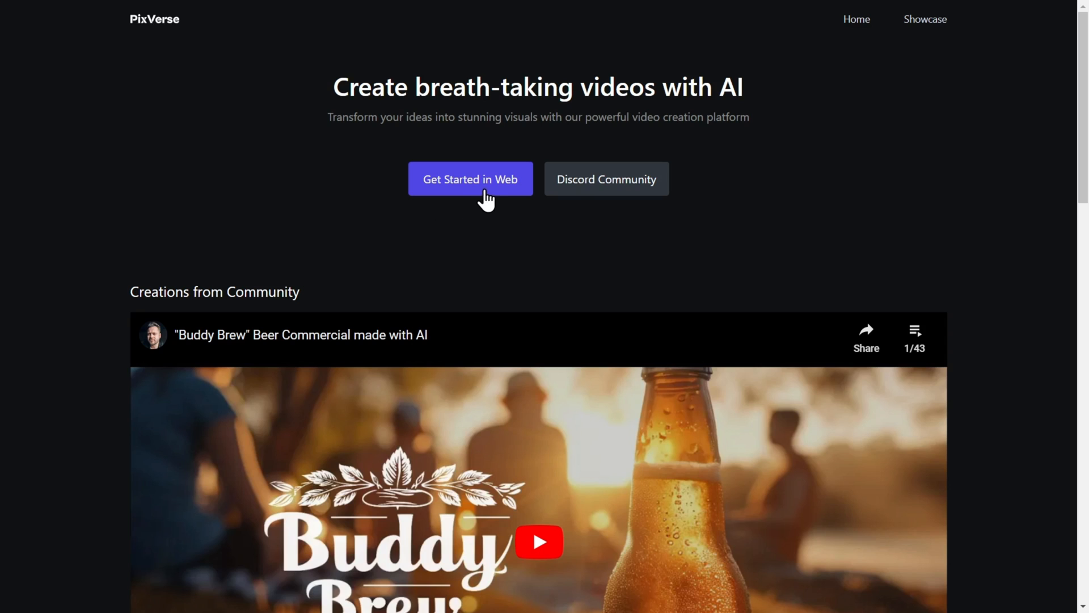
# - Start the web creator and sign in with the Google account
pyautogui.click(470, 178)
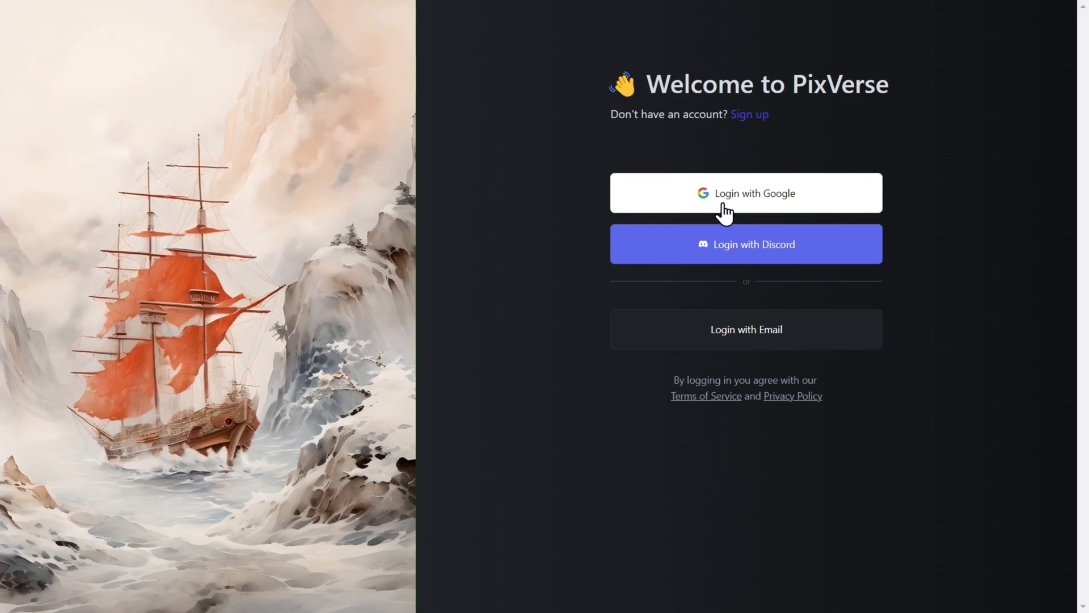
pyautogui.click(746, 193)
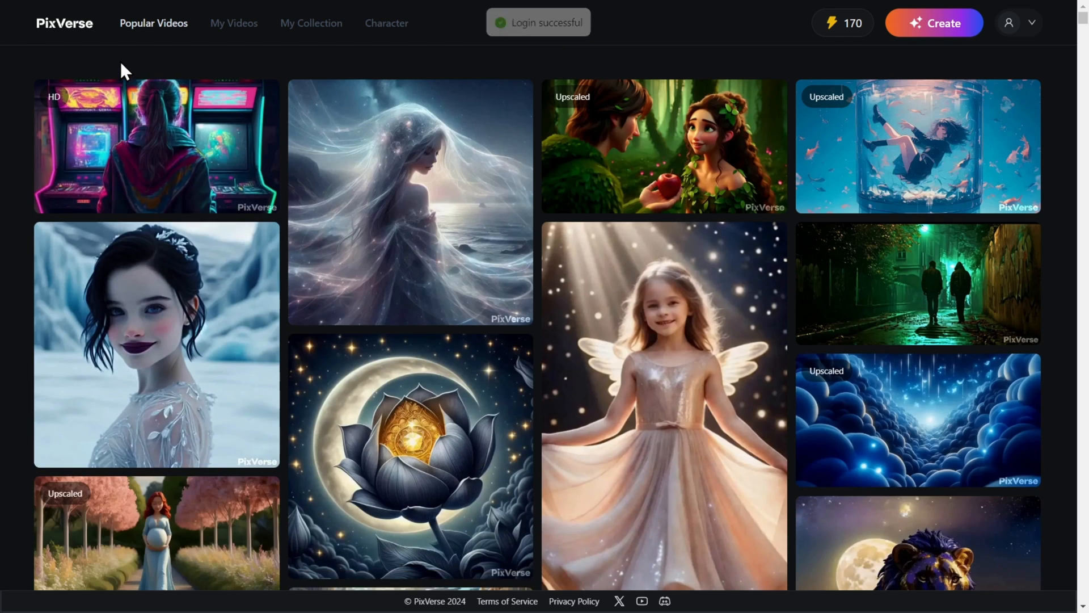
pyautogui.moveTo(322, 132)
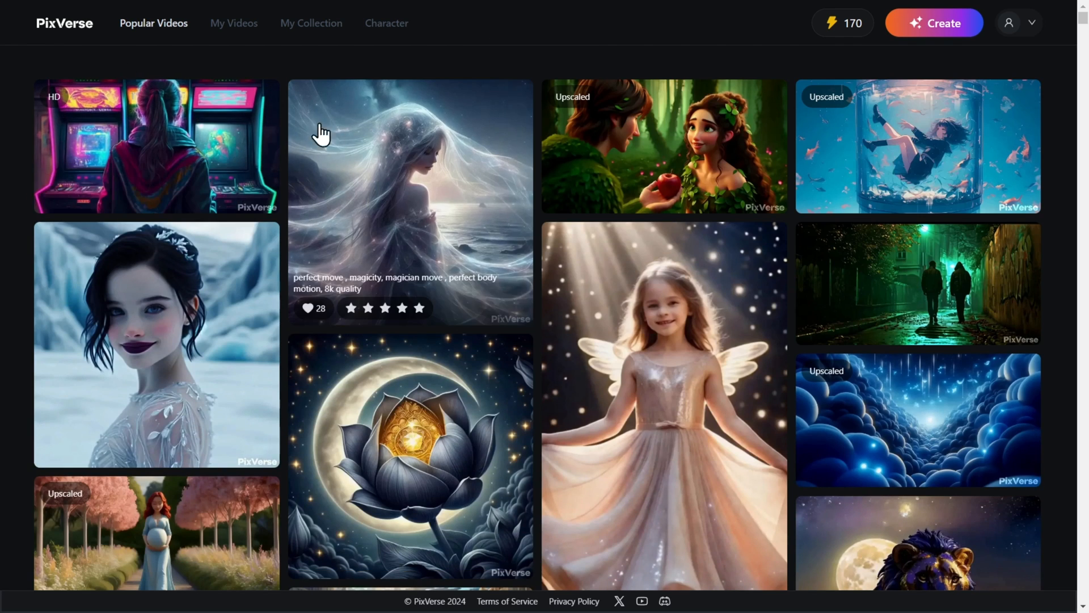
pyautogui.moveTo(179, 69)
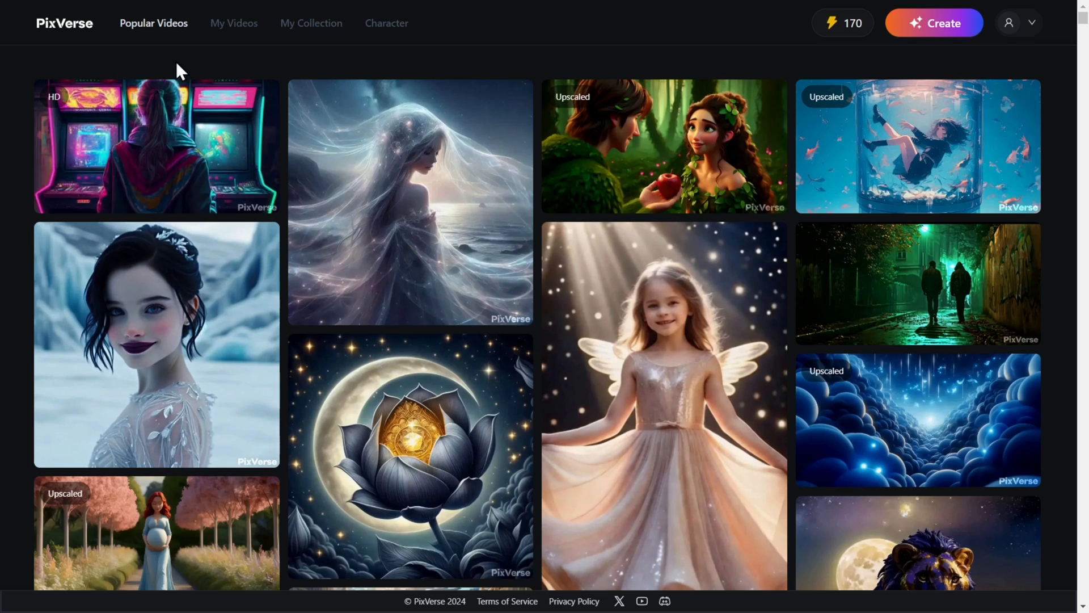
pyautogui.moveTo(375, 212)
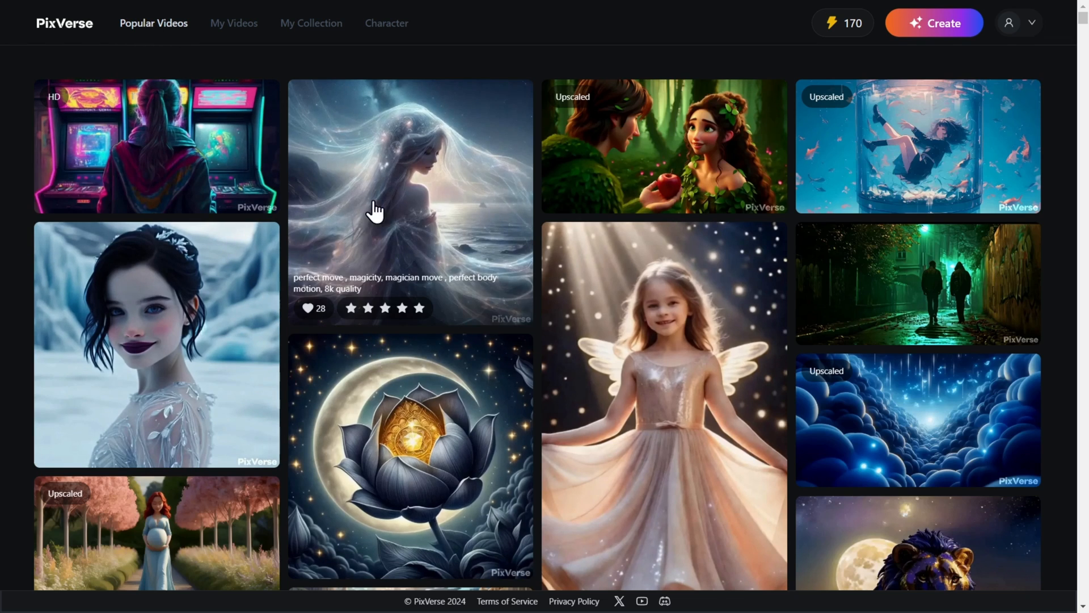
pyautogui.scroll(-3)
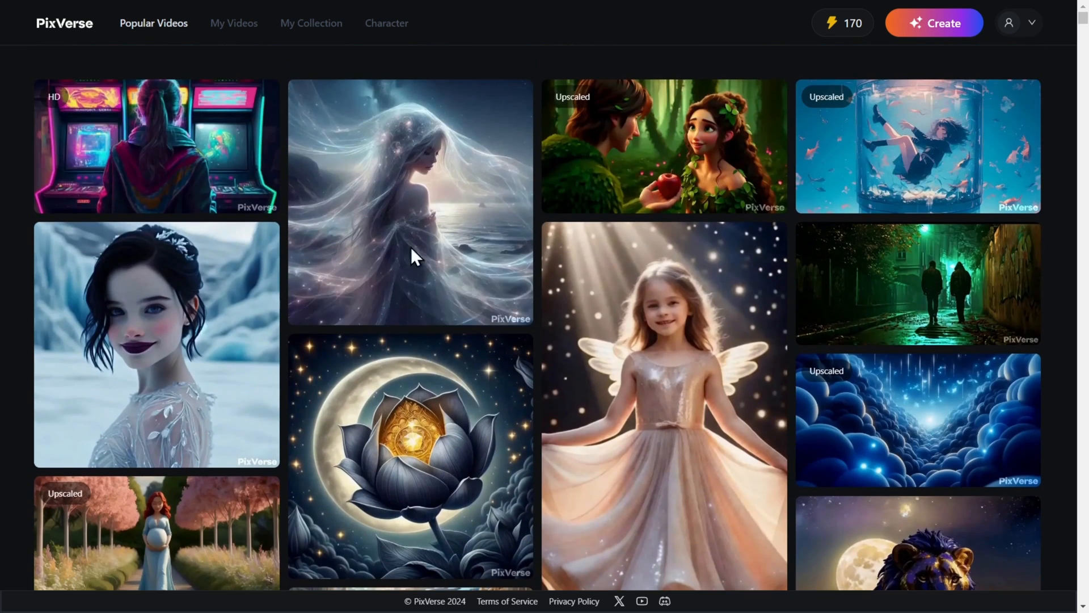
pyautogui.moveTo(394, 227)
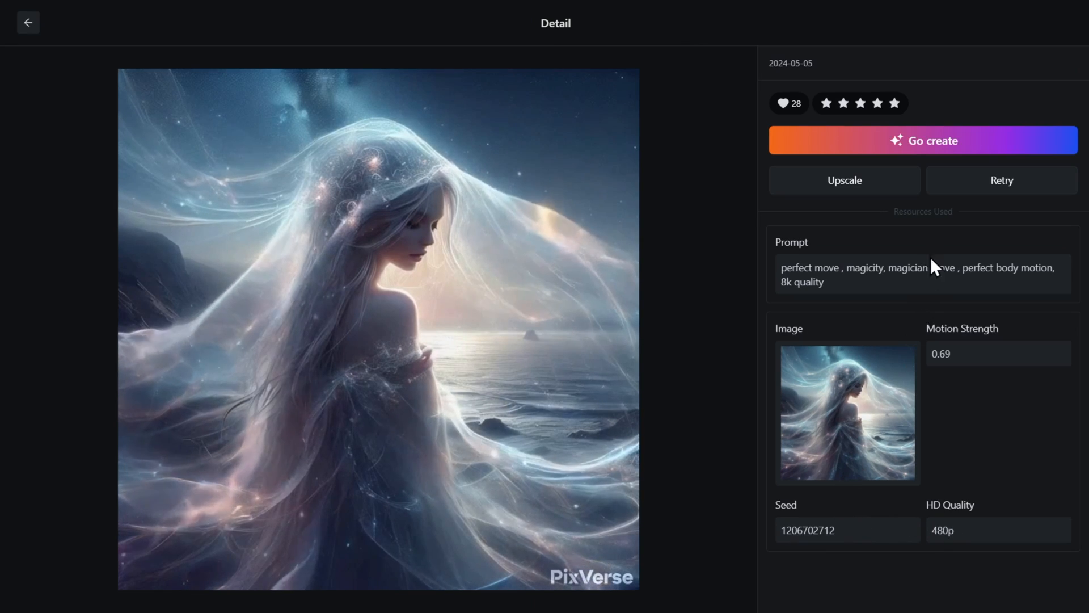
pyautogui.moveTo(1002, 181)
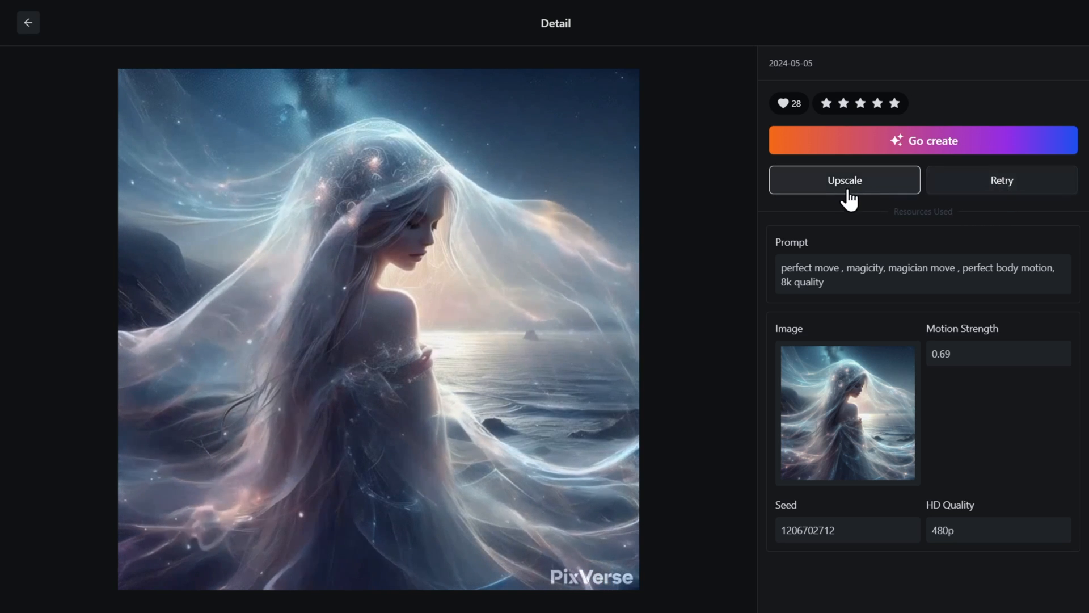
pyautogui.moveTo(844, 198)
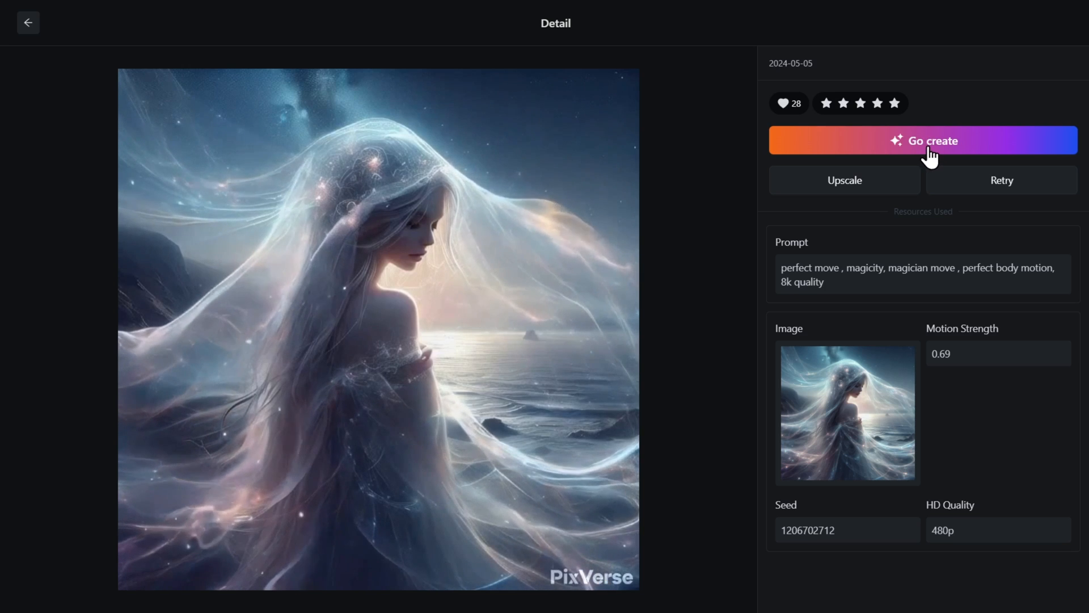
pyautogui.moveTo(838, 135)
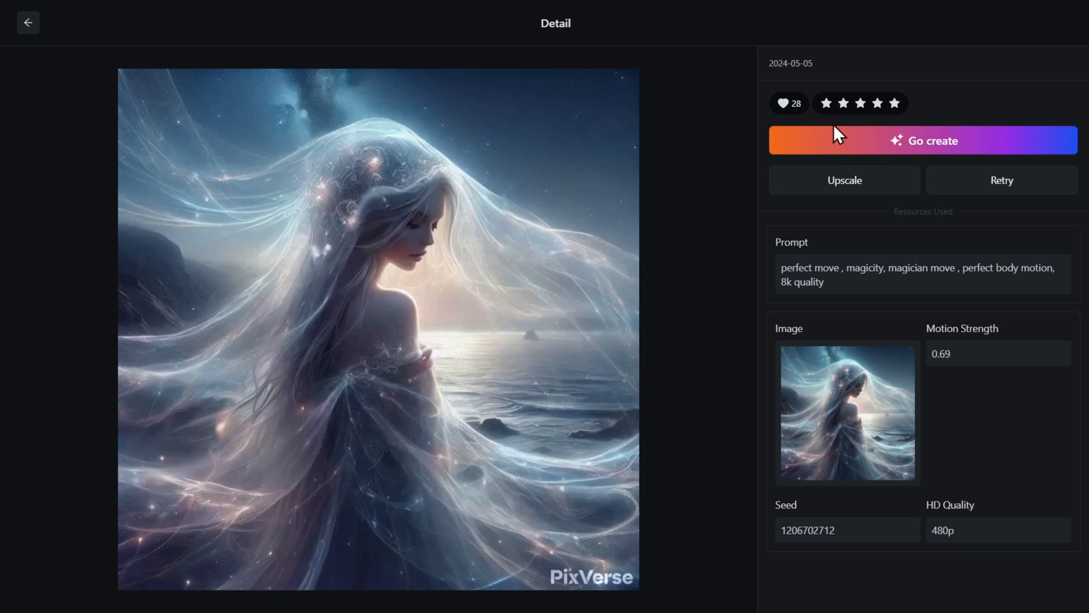
# - Like the veiled-woman video and return to the popular videos gallery
pyautogui.click(782, 103)
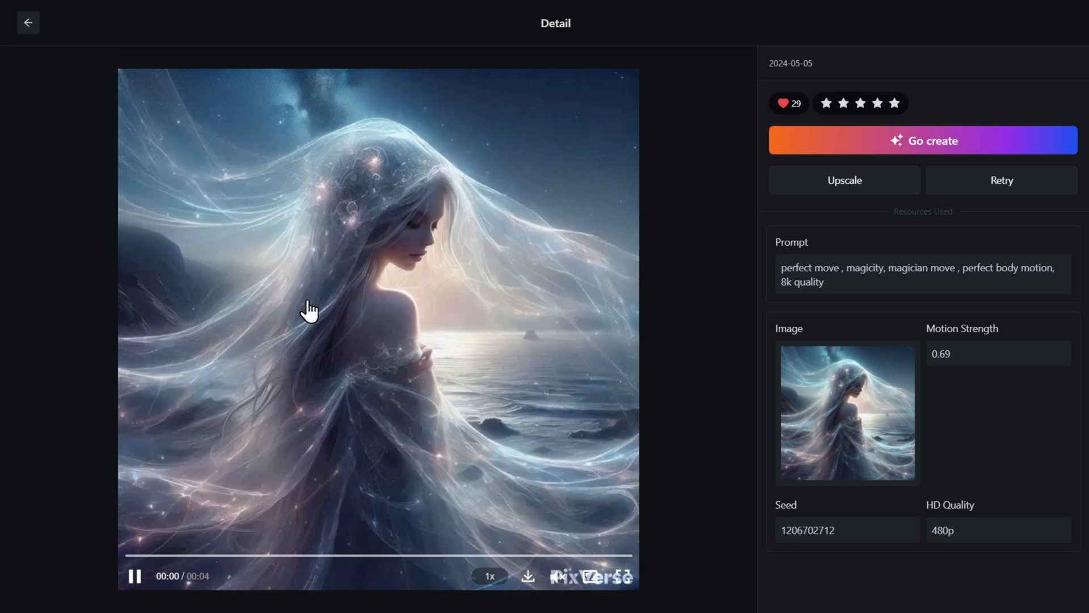
pyautogui.click(27, 22)
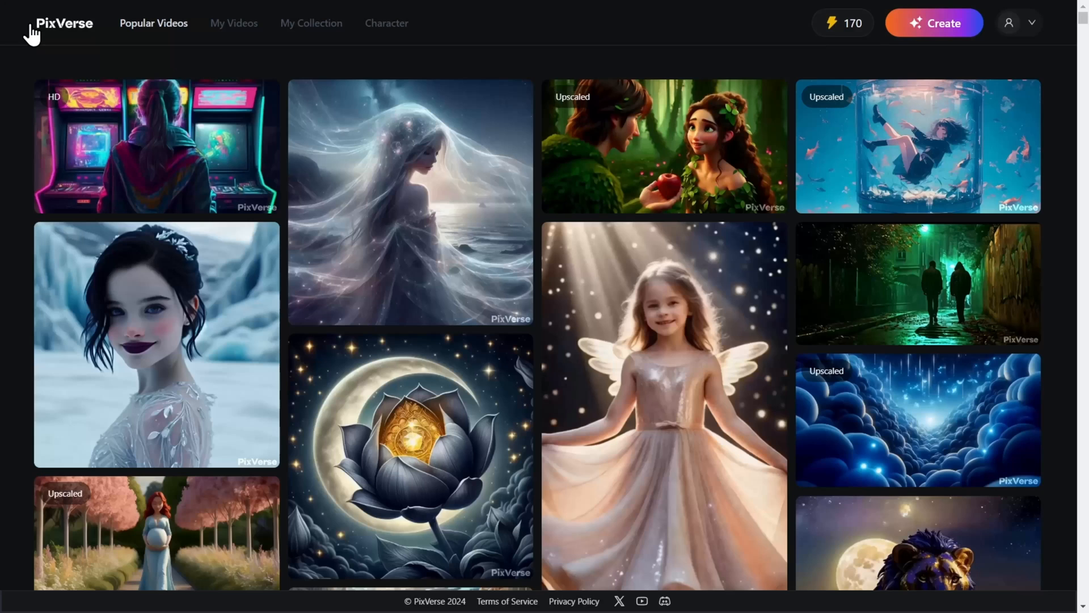
pyautogui.moveTo(110, 67)
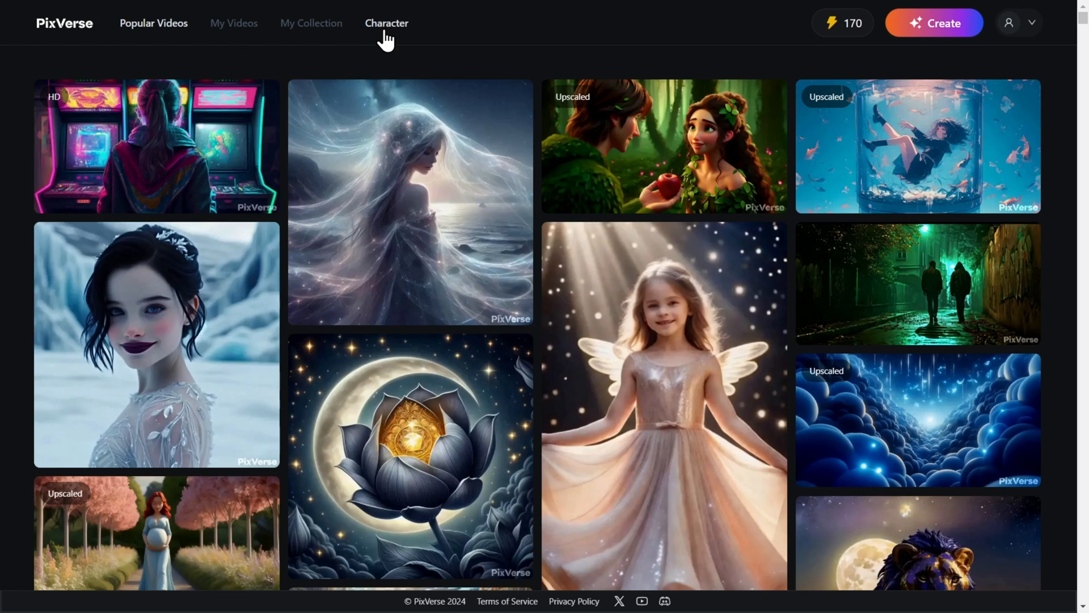
pyautogui.moveTo(388, 38)
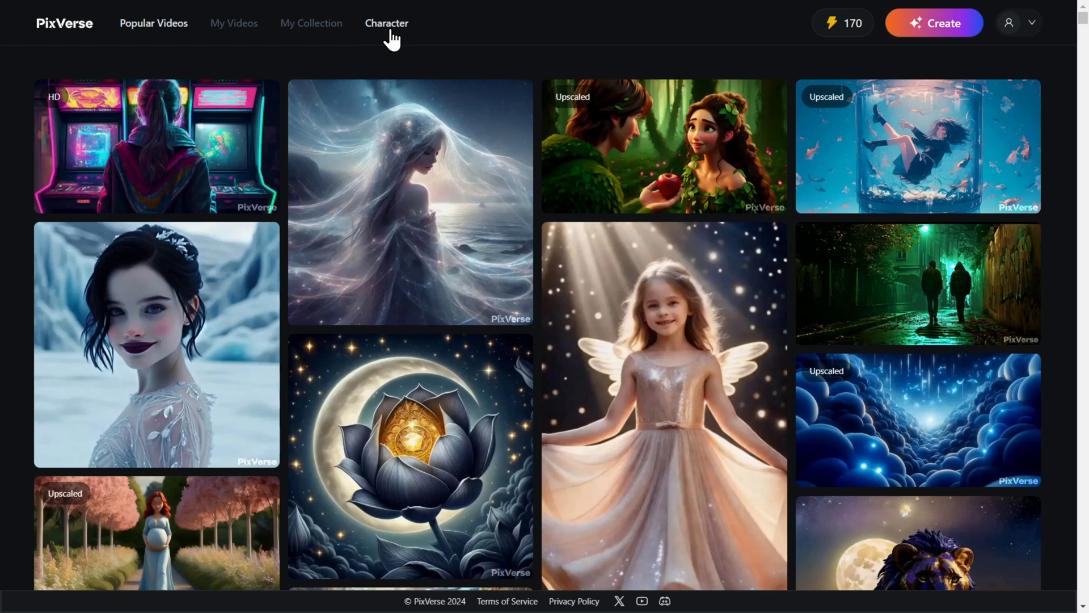
pyautogui.moveTo(714, 48)
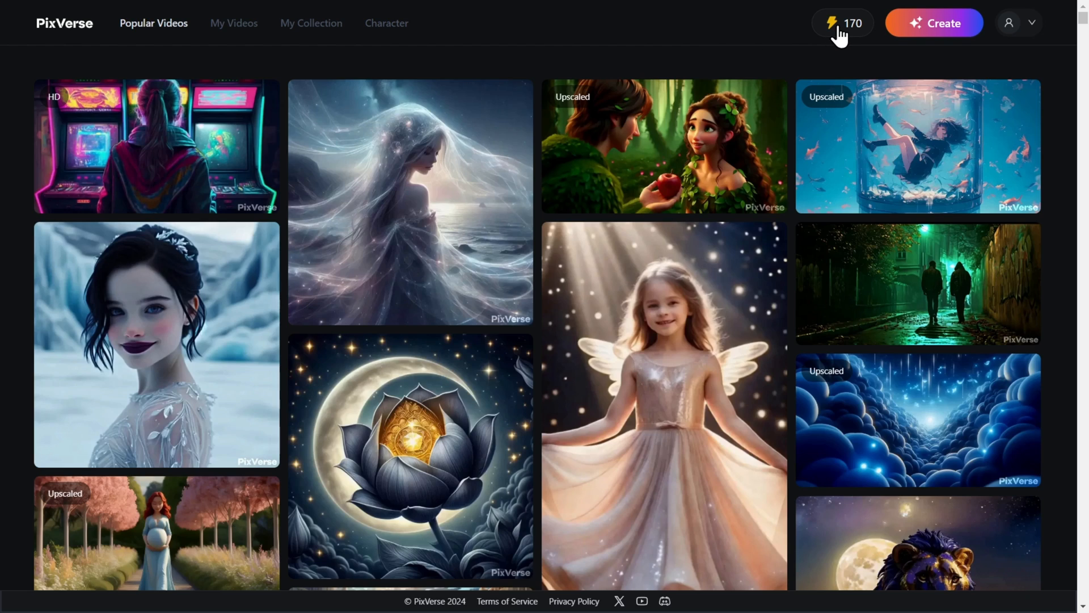
pyautogui.moveTo(838, 36)
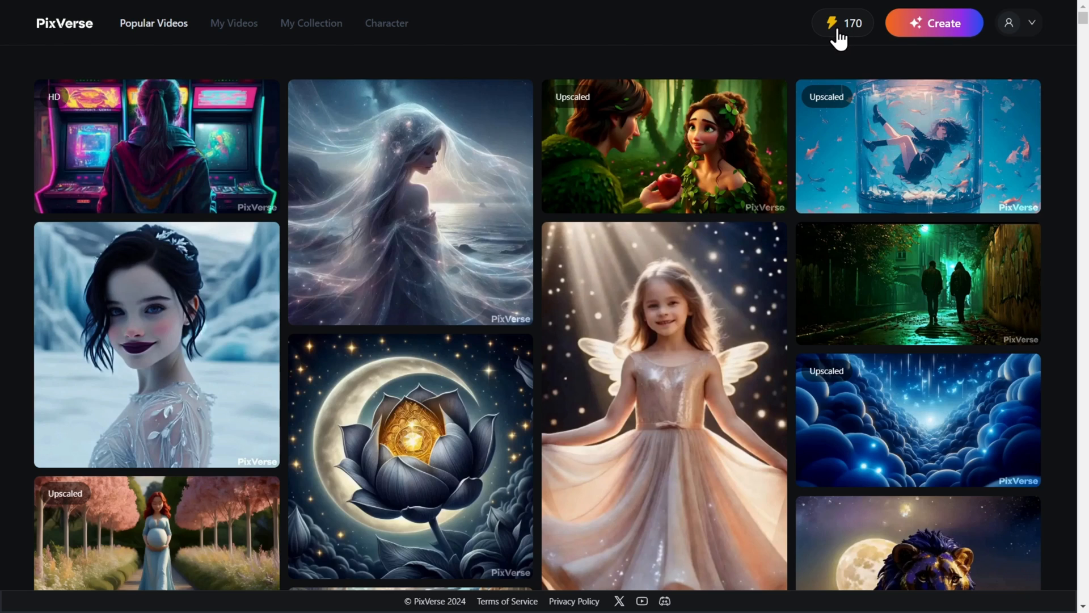
pyautogui.moveTo(843, 39)
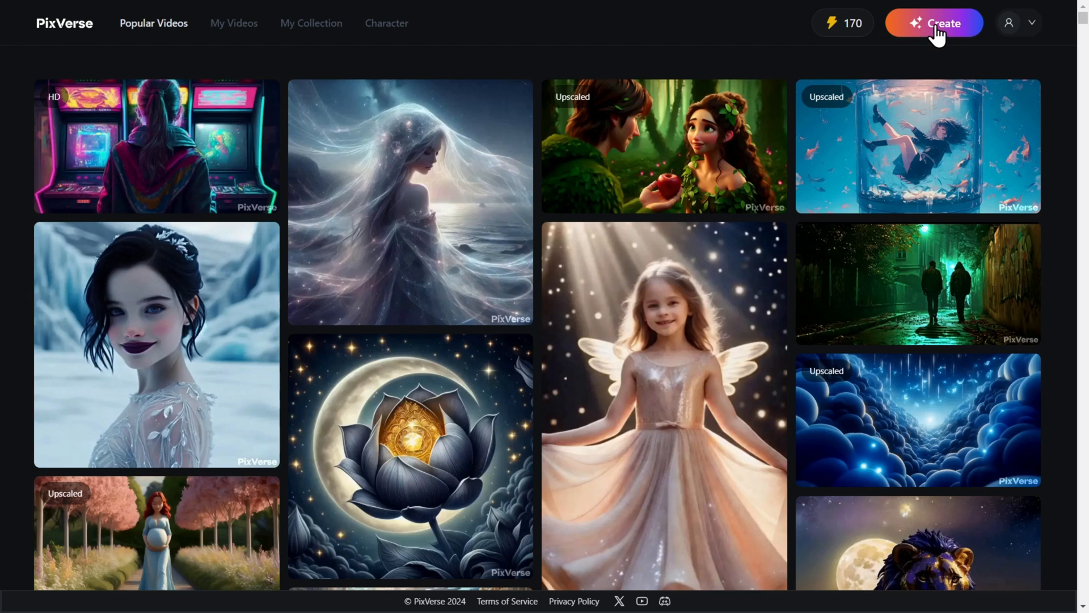
# - Enter a text-to-video prompt of a smiling blonde woman outside in the rain with beautiful colors
pyautogui.click(934, 23)
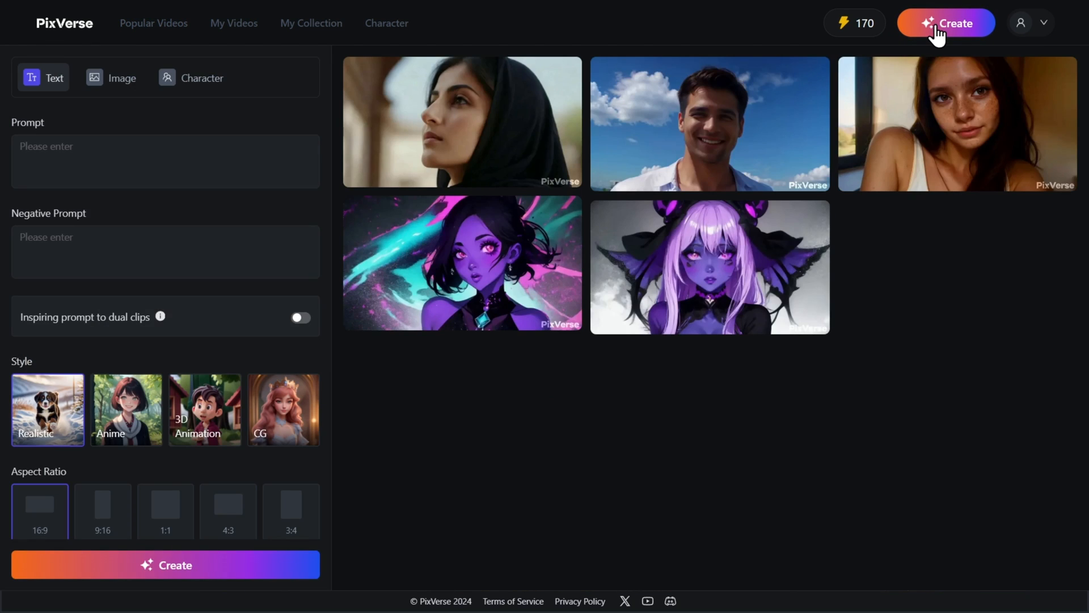
pyautogui.moveTo(722, 153)
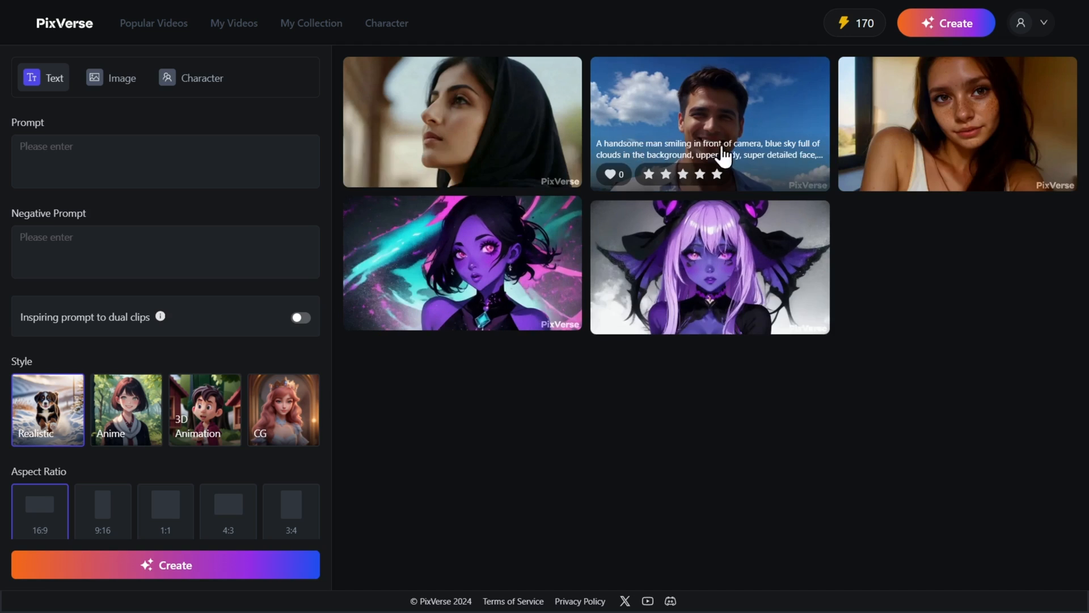
pyautogui.moveTo(83, 111)
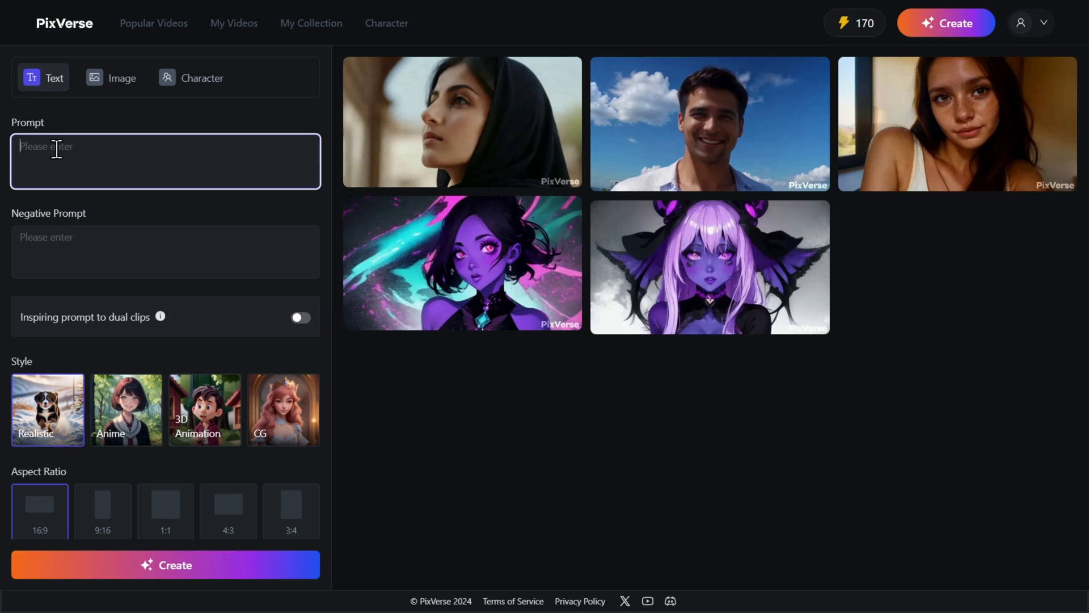
pyautogui.moveTo(17, 148)
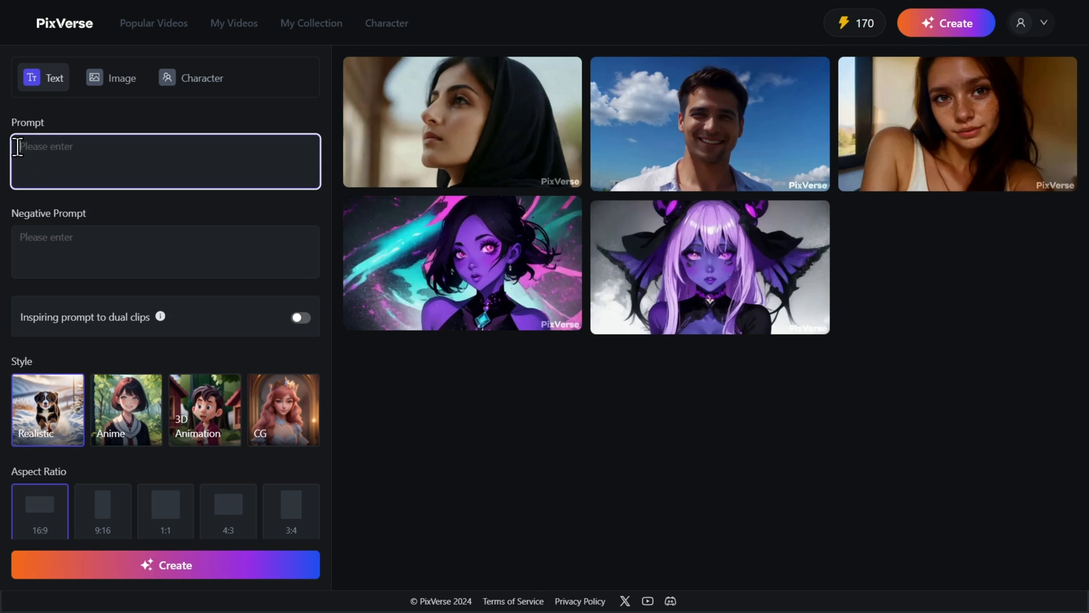
pyautogui.write('create a blonde woman that is outside')
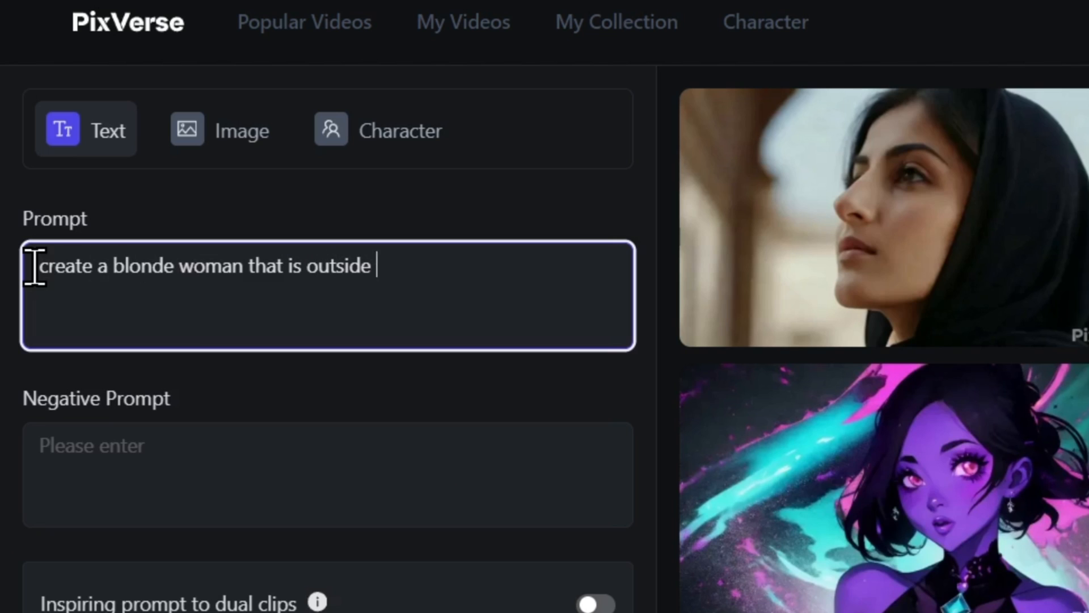
pyautogui.write('while it is raining, she looks very happy')
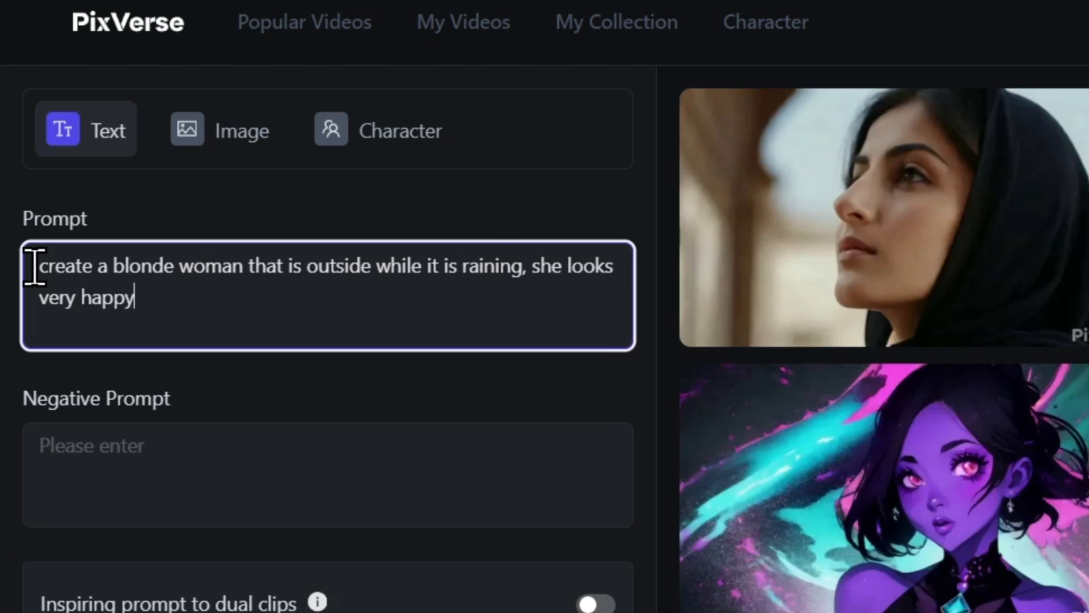
pyautogui.write('with a smile in her face, beautiful colors')
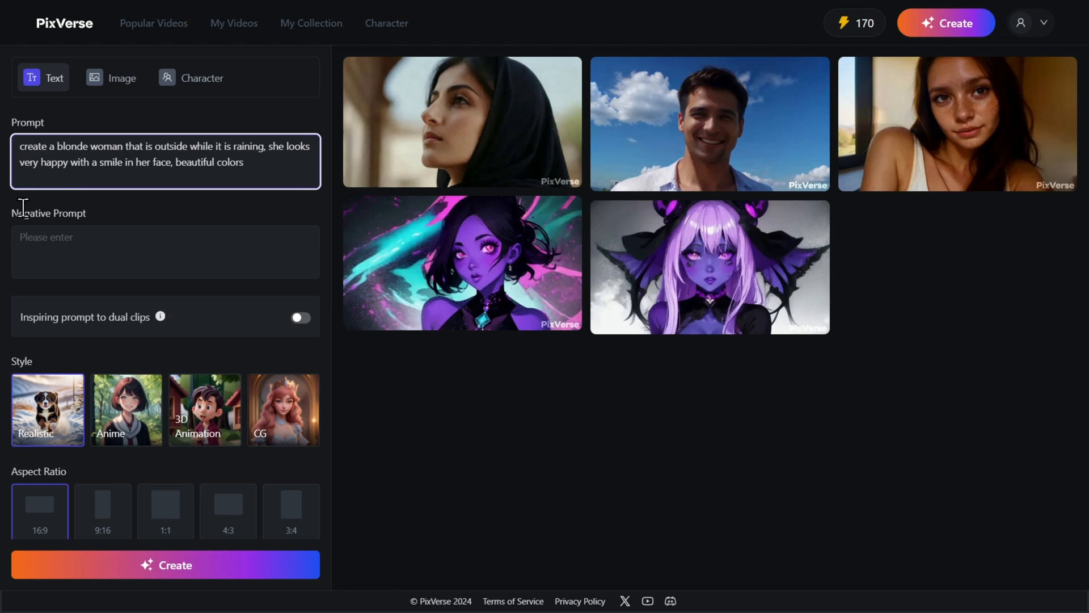
# - Enter the negative prompt 'deformed hands, multiple fingers, river', keeping Realistic style and 16:9
pyautogui.click(165, 252)
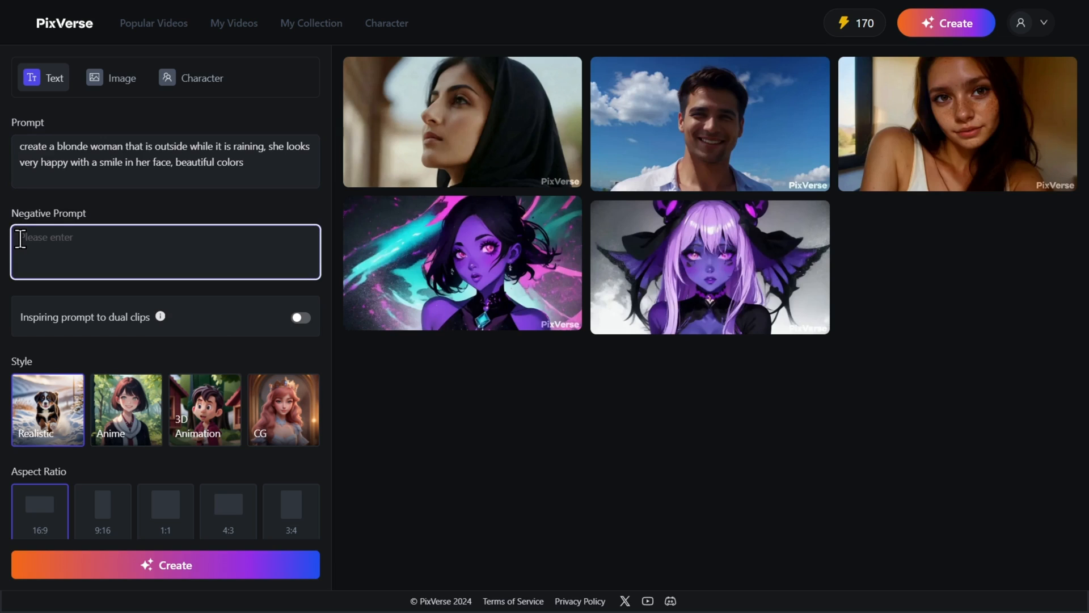
pyautogui.write('deformed hands, multiple')
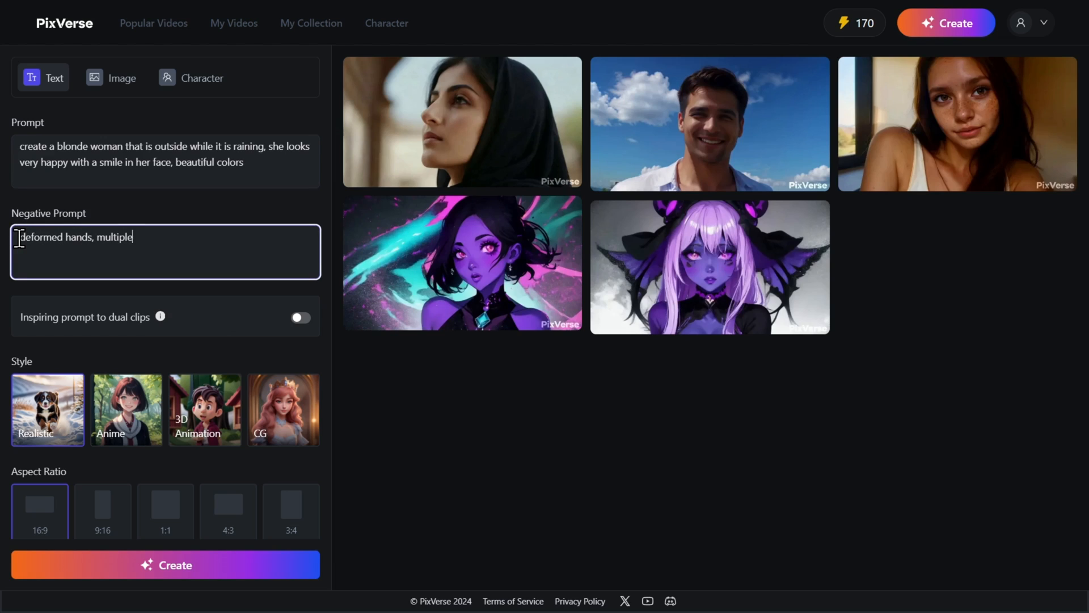
pyautogui.write('fingers, river')
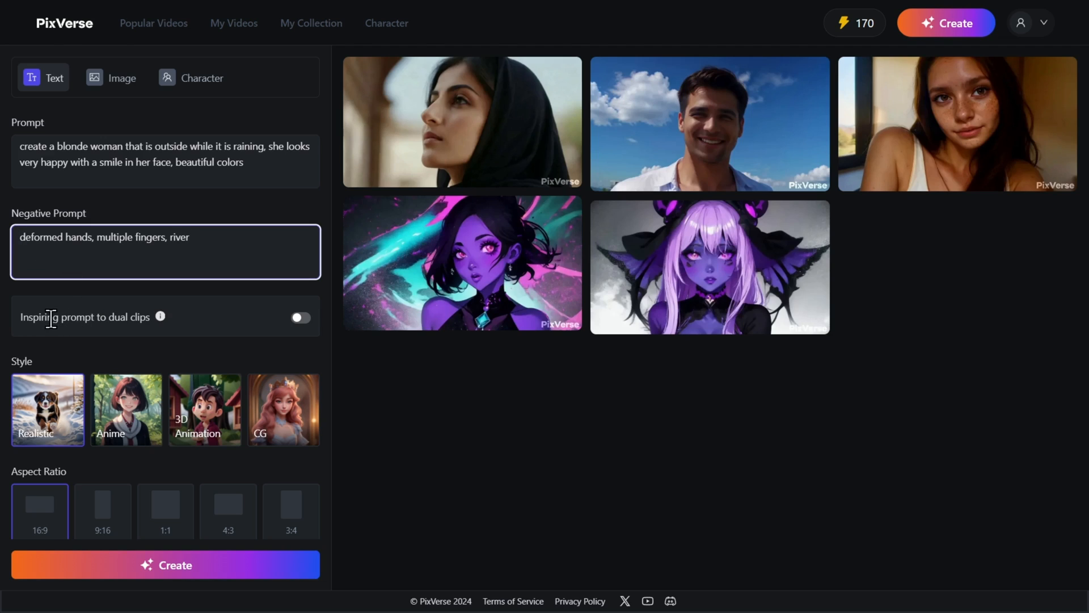
pyautogui.moveTo(138, 314)
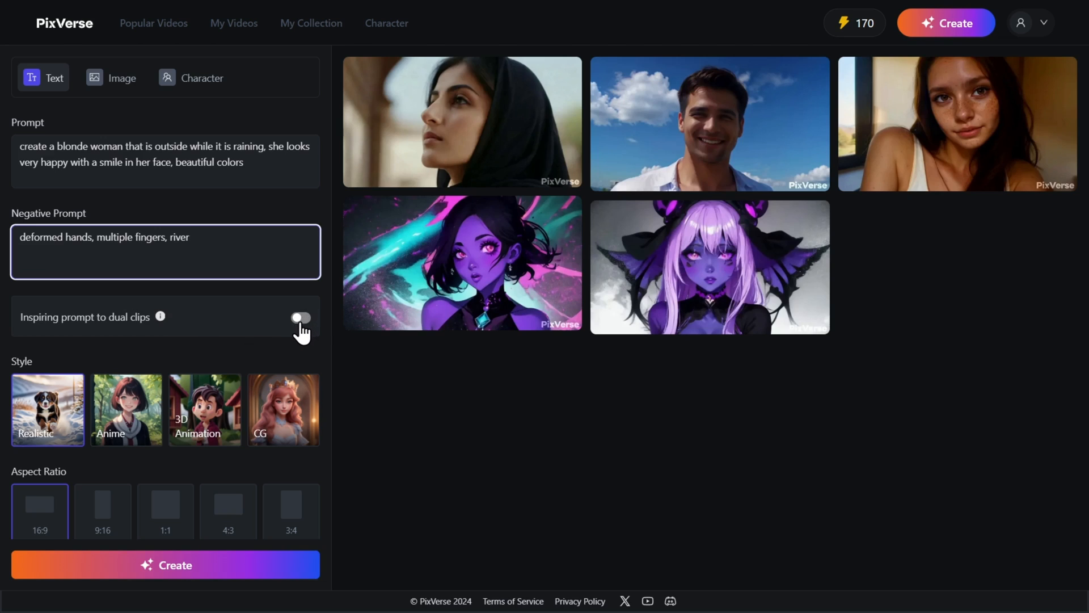
pyautogui.moveTo(20, 374)
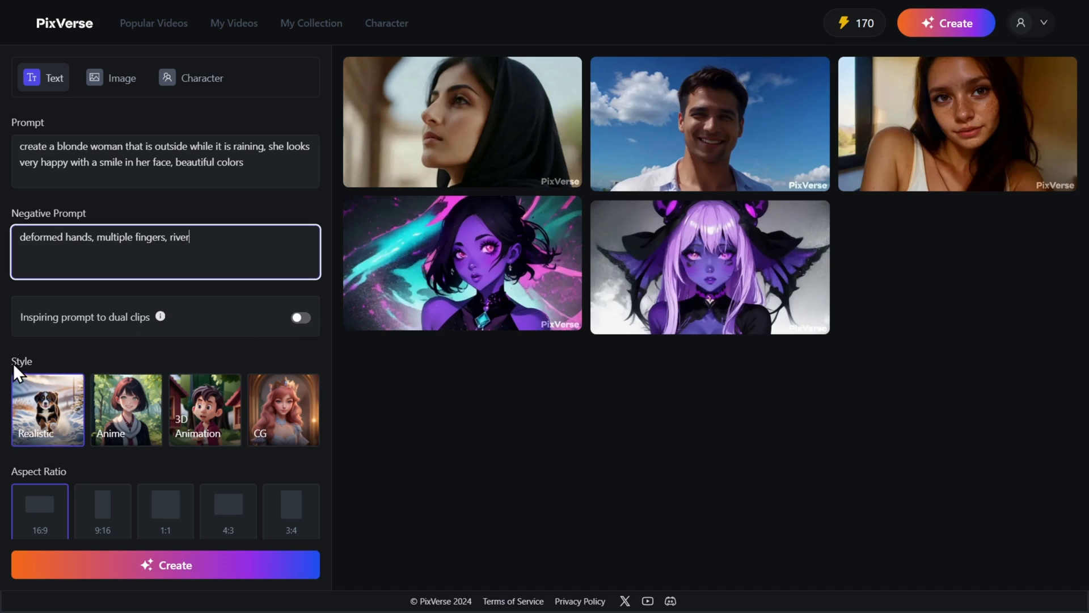
pyautogui.moveTo(42, 436)
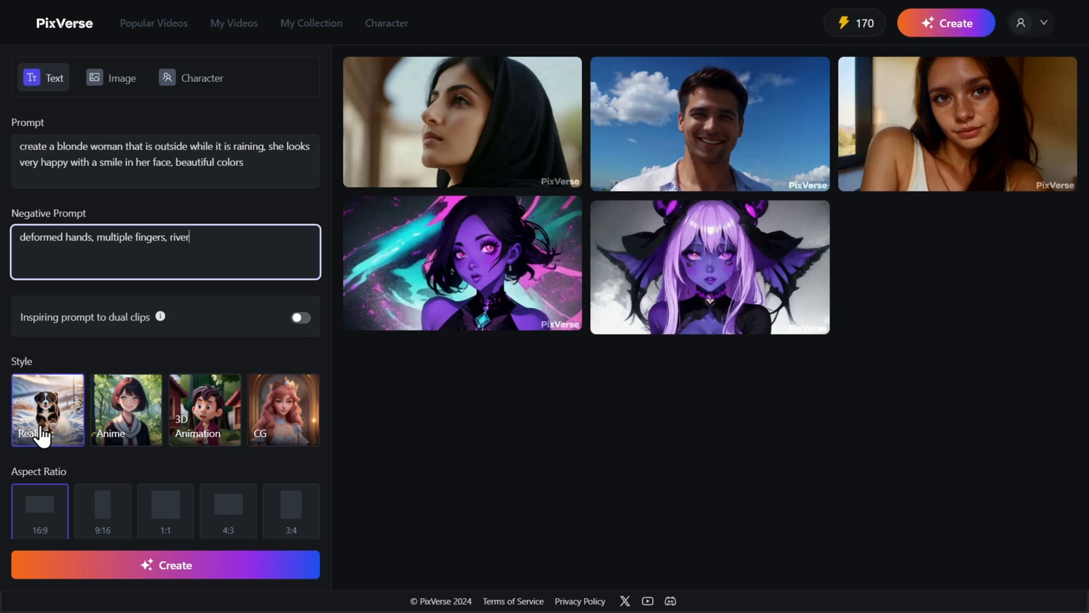
pyautogui.moveTo(202, 428)
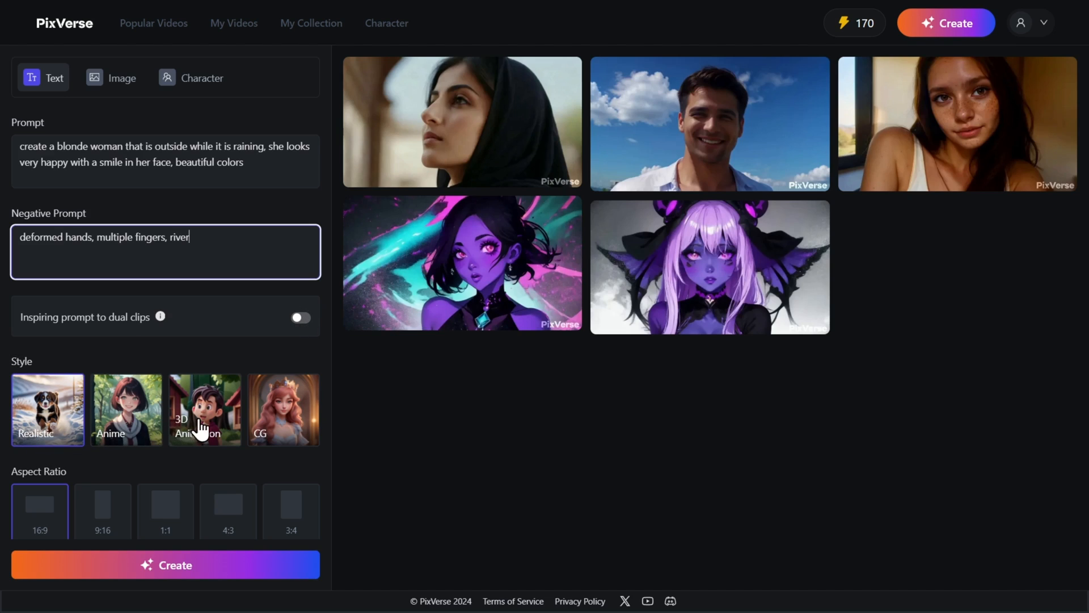
pyautogui.moveTo(277, 440)
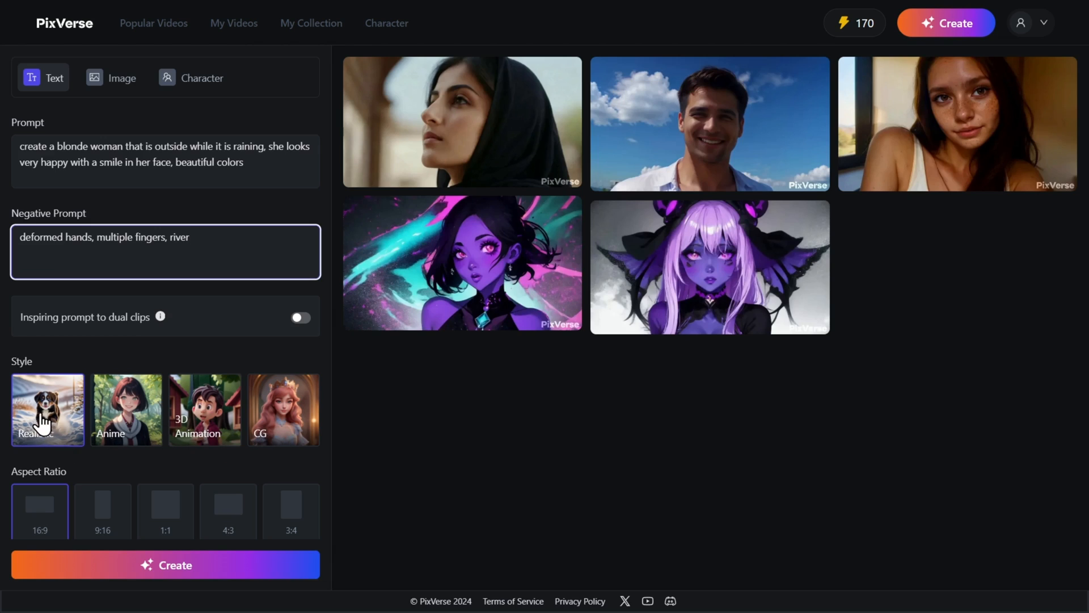
pyautogui.scroll(-3)
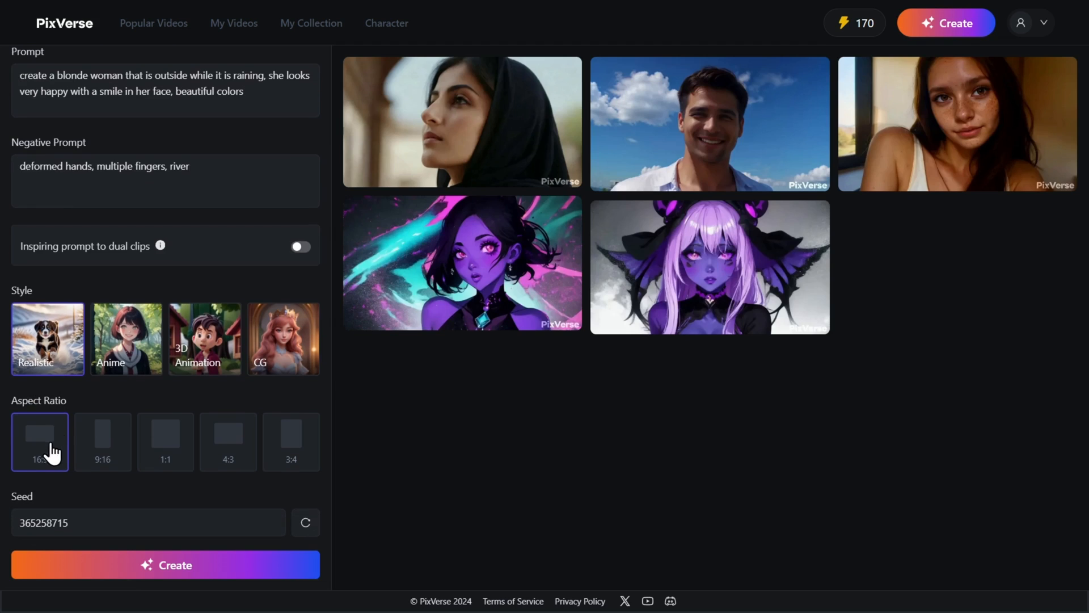
pyautogui.moveTo(118, 469)
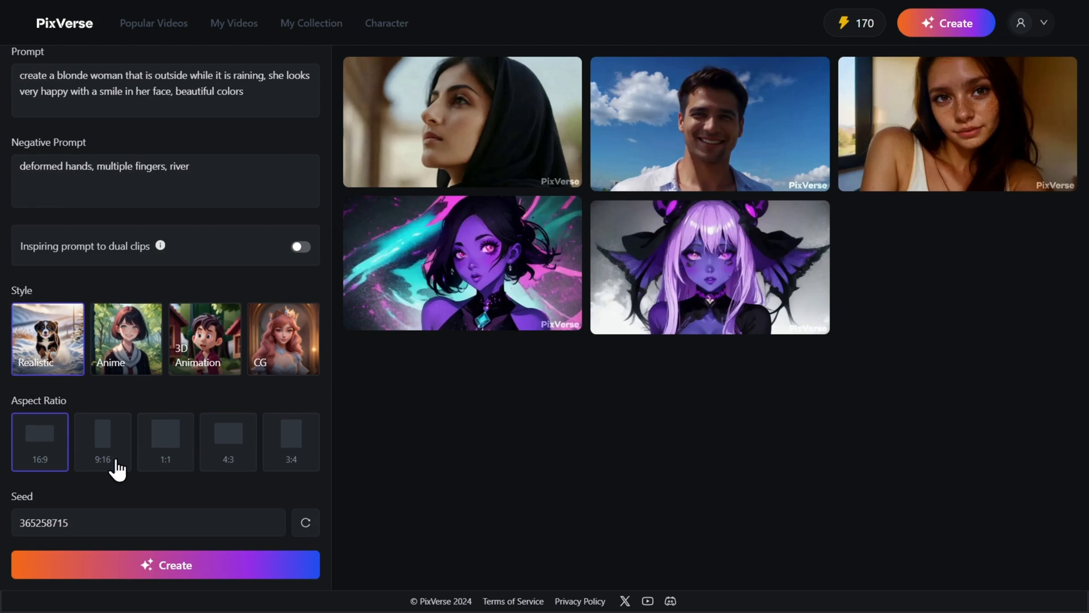
pyautogui.moveTo(39, 442)
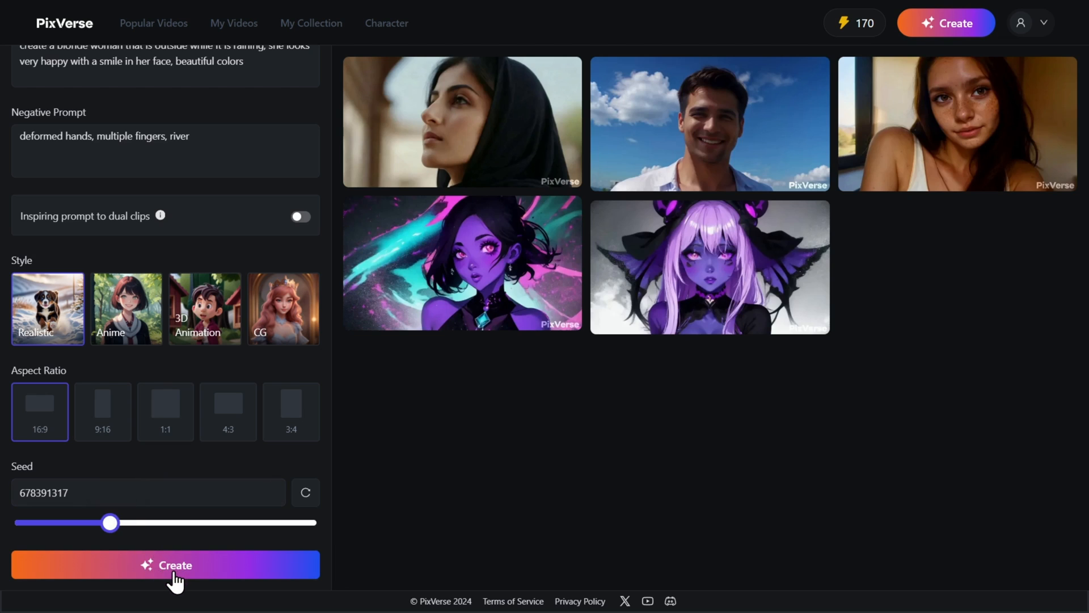
# - Generate the rain-woman video for 10 credits and view its detail page
pyautogui.click(166, 564)
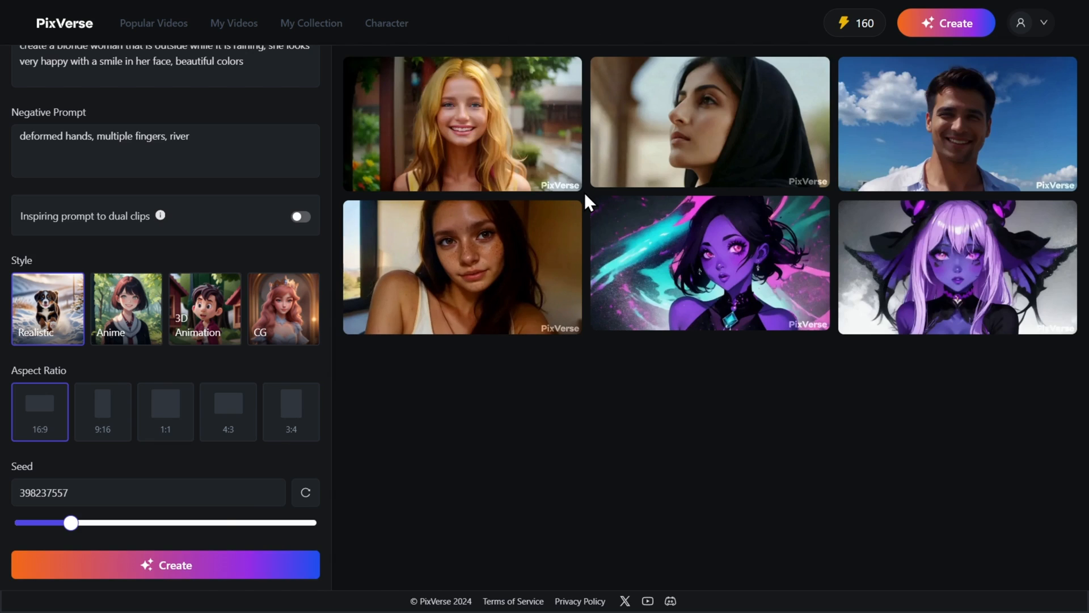
pyautogui.moveTo(500, 128)
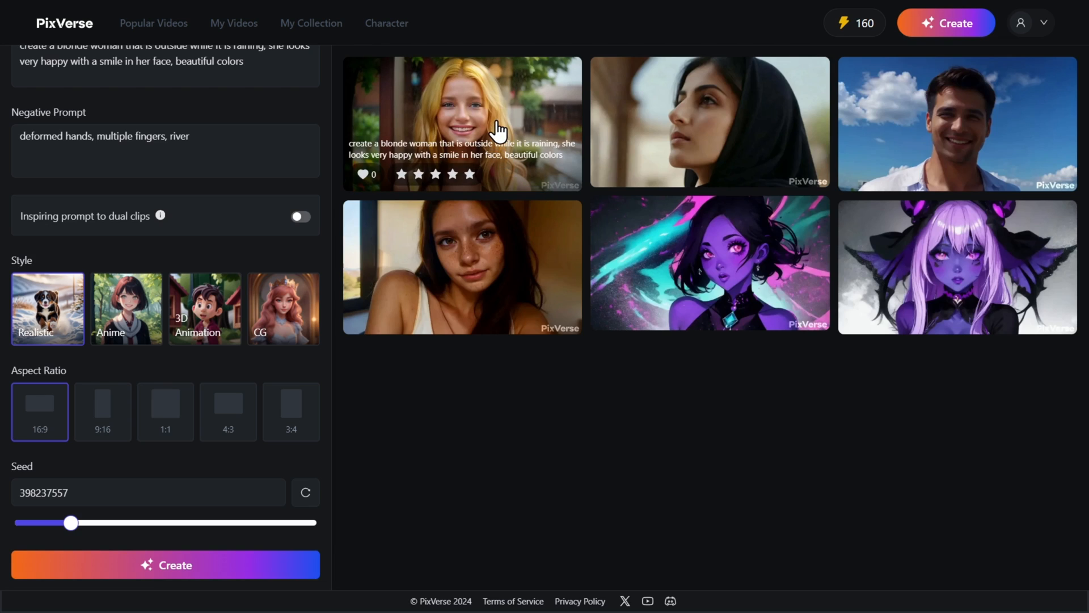
pyautogui.moveTo(472, 132)
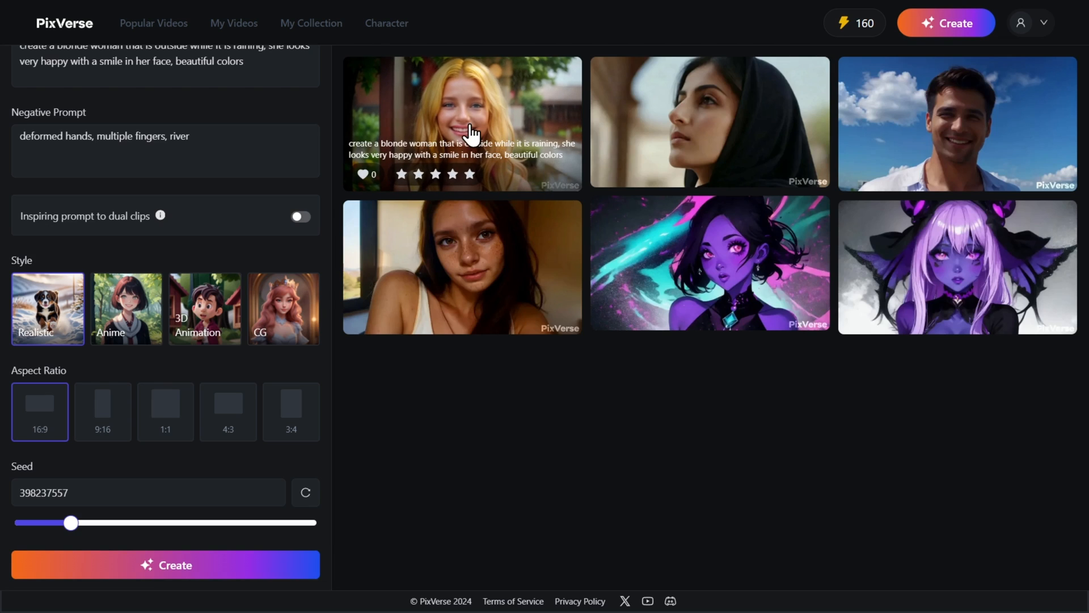
pyautogui.click(462, 122)
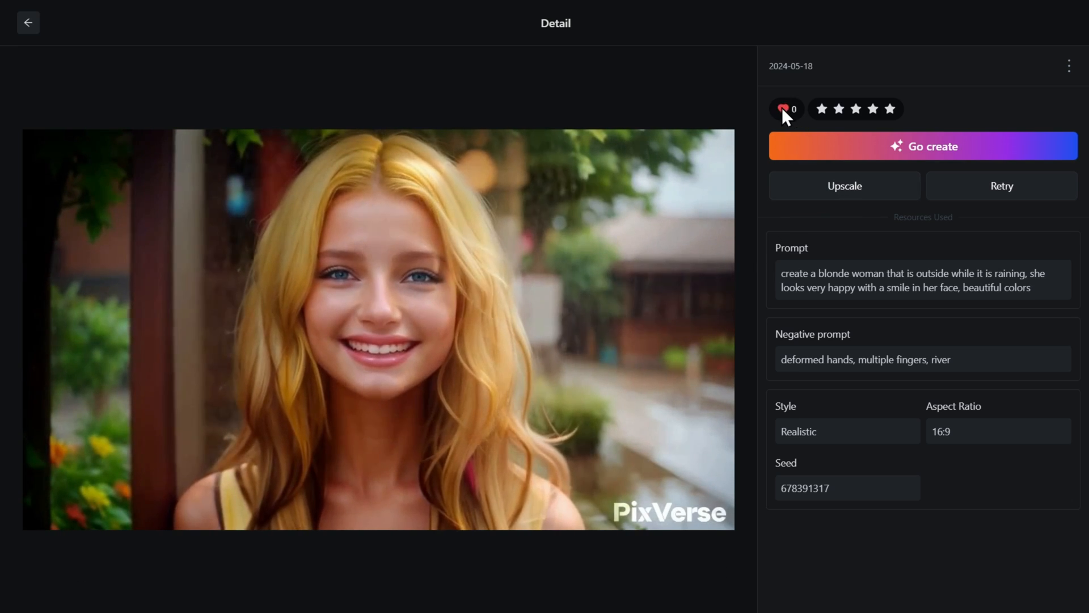
# - Switch to image-to-video mode and upload 'Iron man.png' as the source image
pyautogui.click(785, 109)
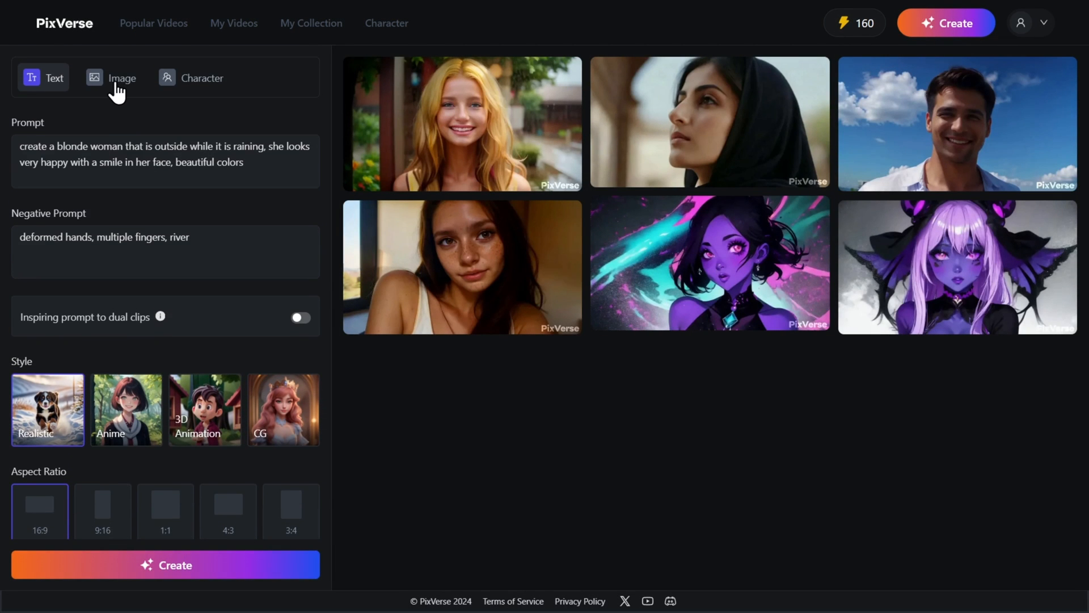
pyautogui.click(110, 77)
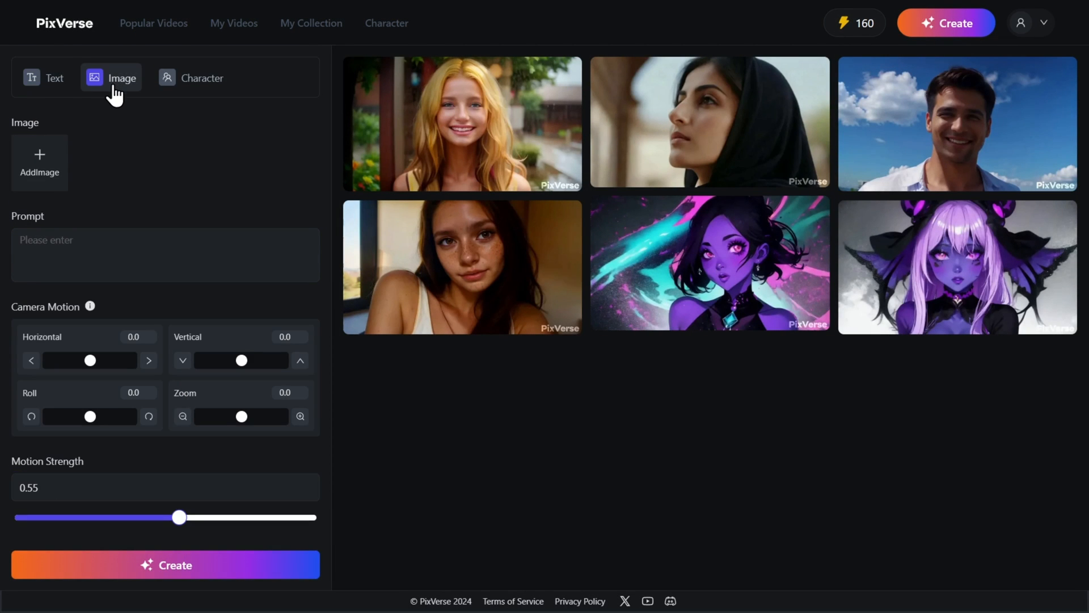
pyautogui.moveTo(105, 139)
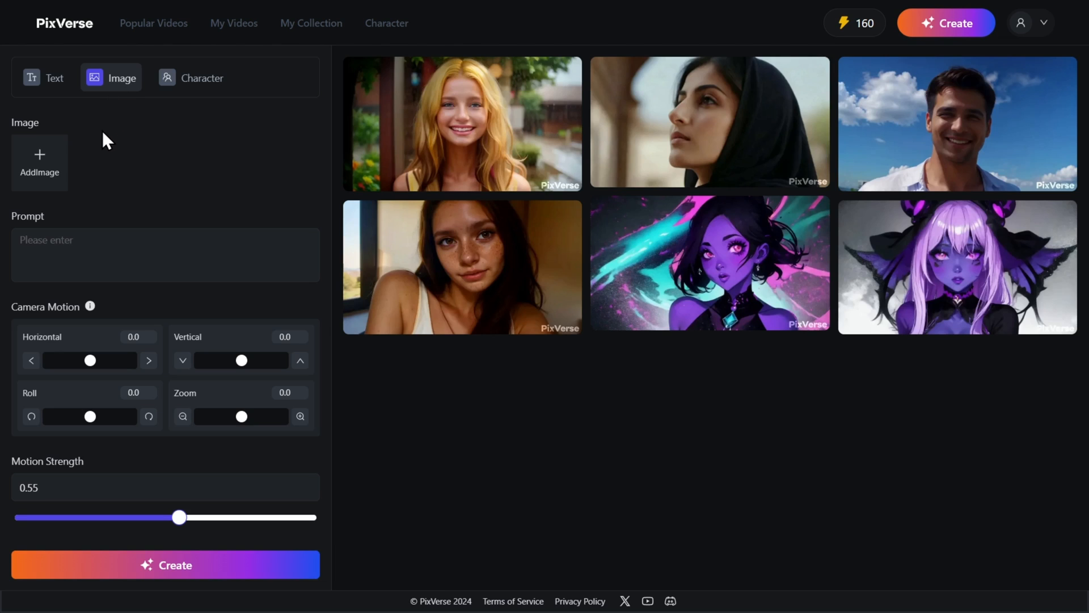
pyautogui.click(39, 162)
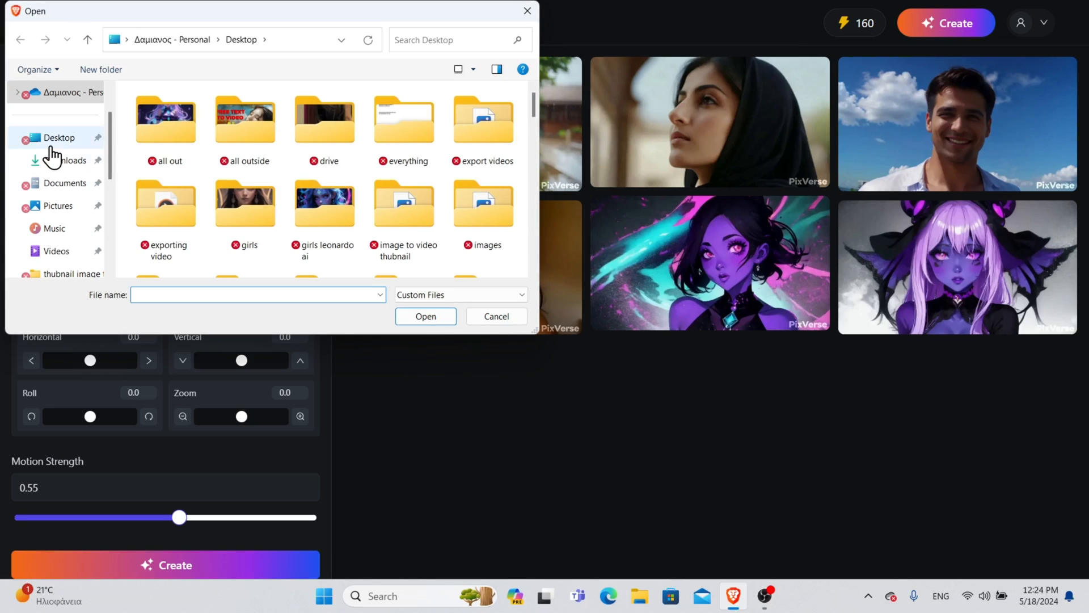
pyautogui.write('Iron man.png')
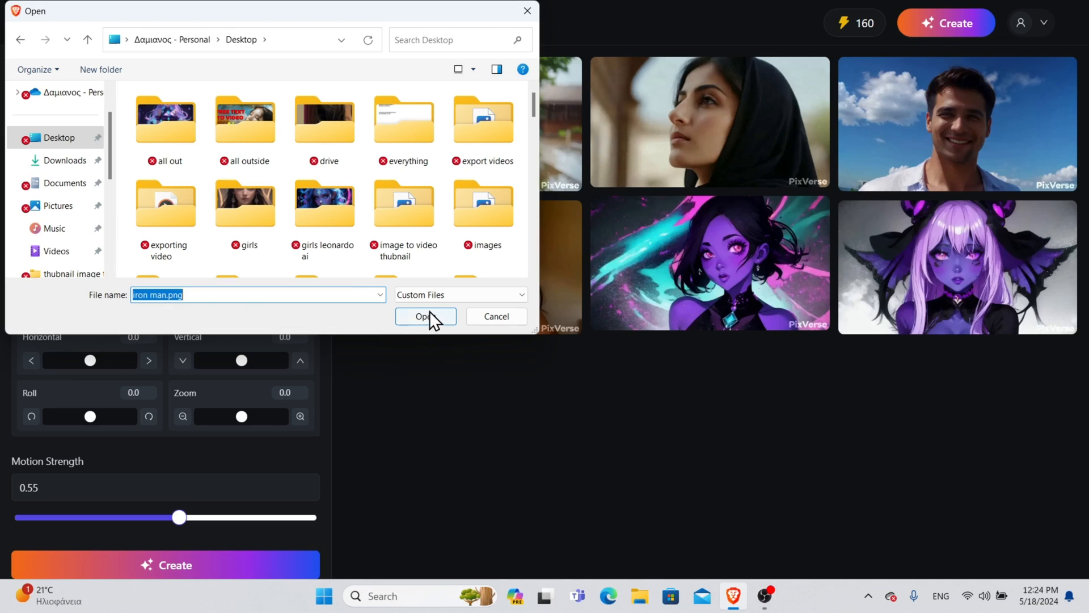
pyautogui.click(422, 317)
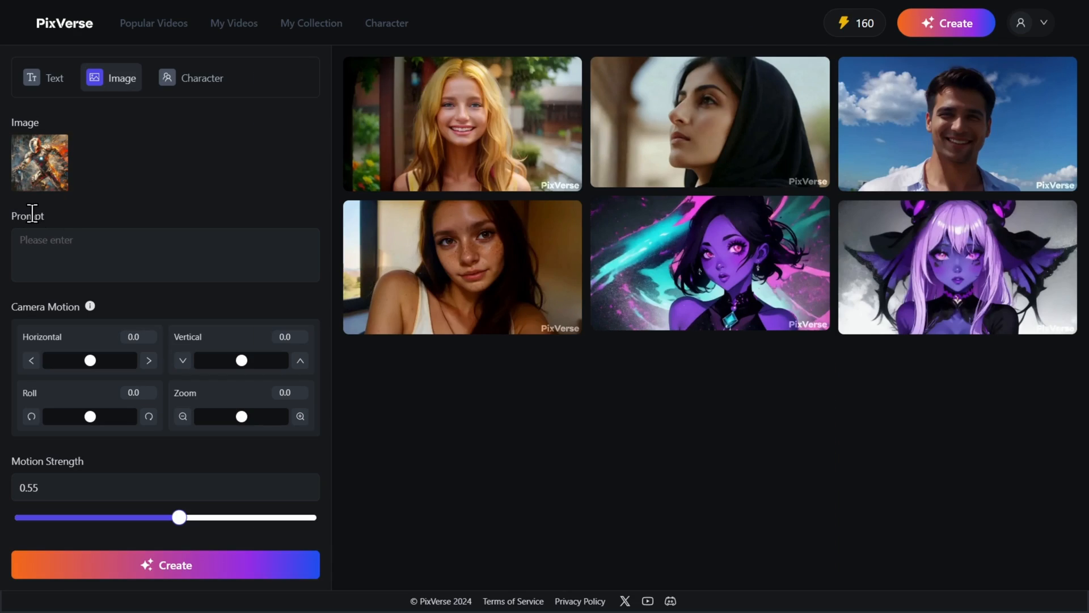
# - Enter the prompt 'slight movement back and forth' for the Iron Man clip
pyautogui.click(165, 255)
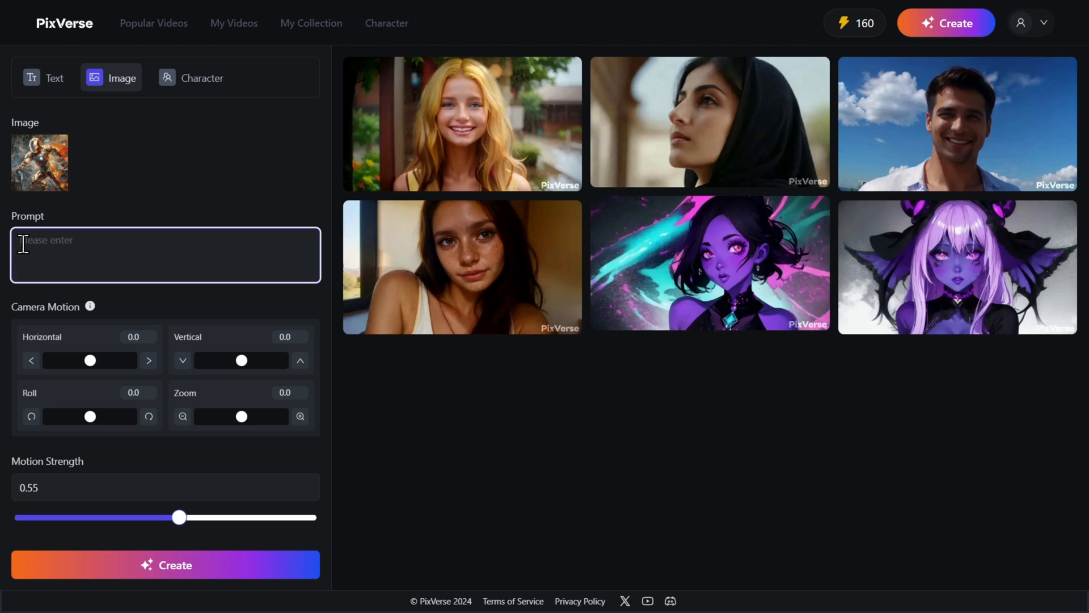
pyautogui.write('slight movement back and forth')
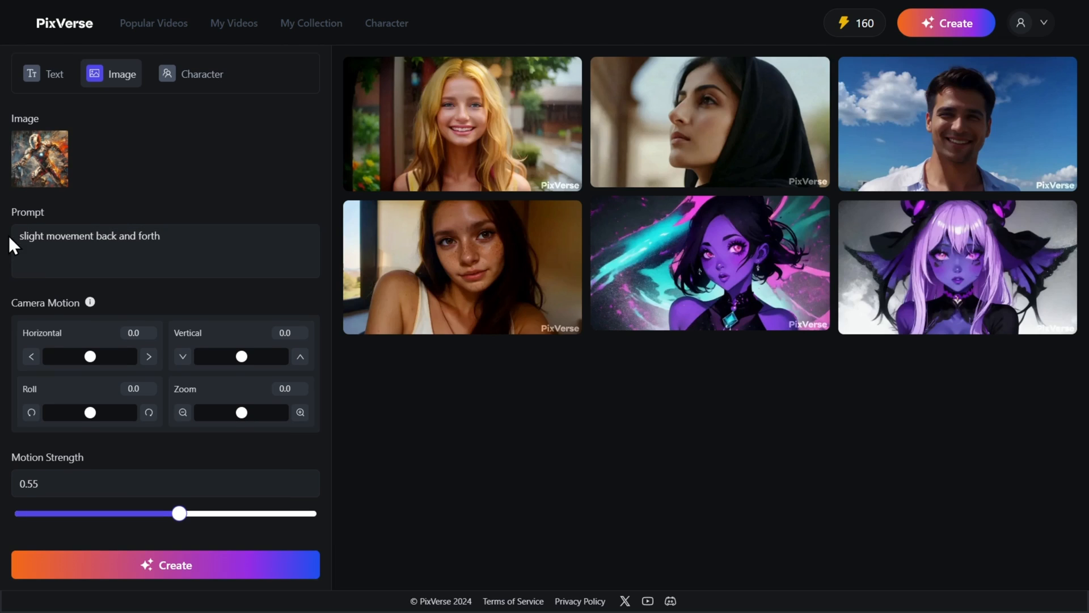
pyautogui.scroll(-3)
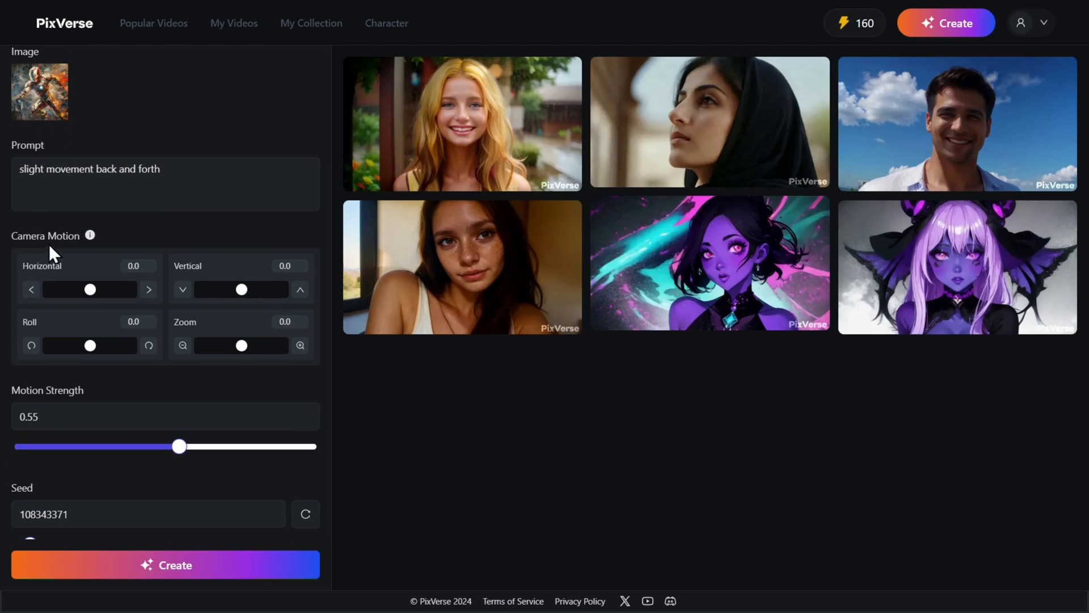
pyautogui.moveTo(81, 258)
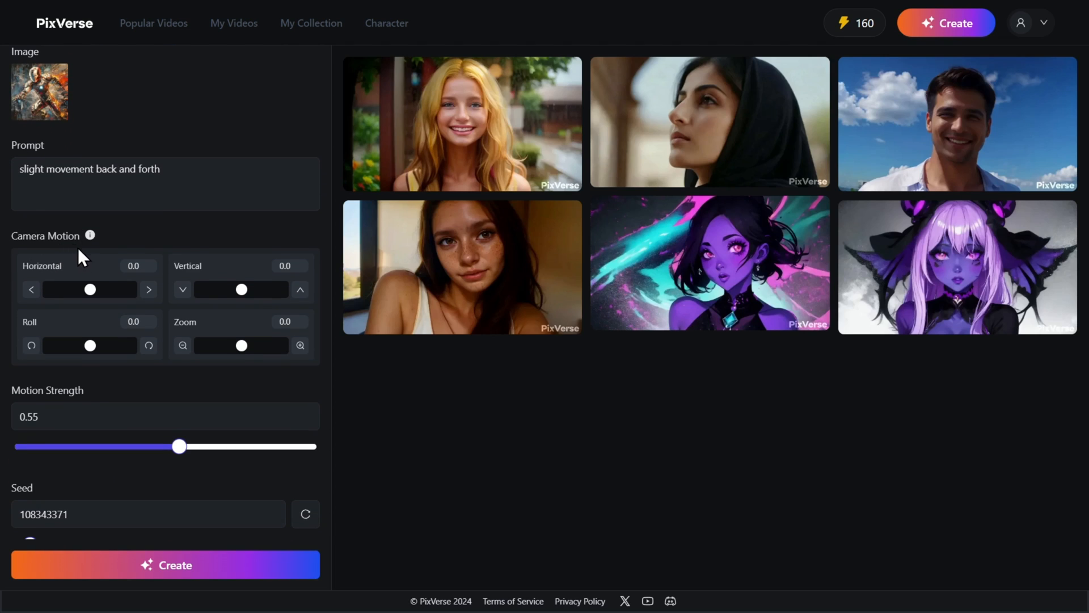
pyautogui.moveTo(90, 305)
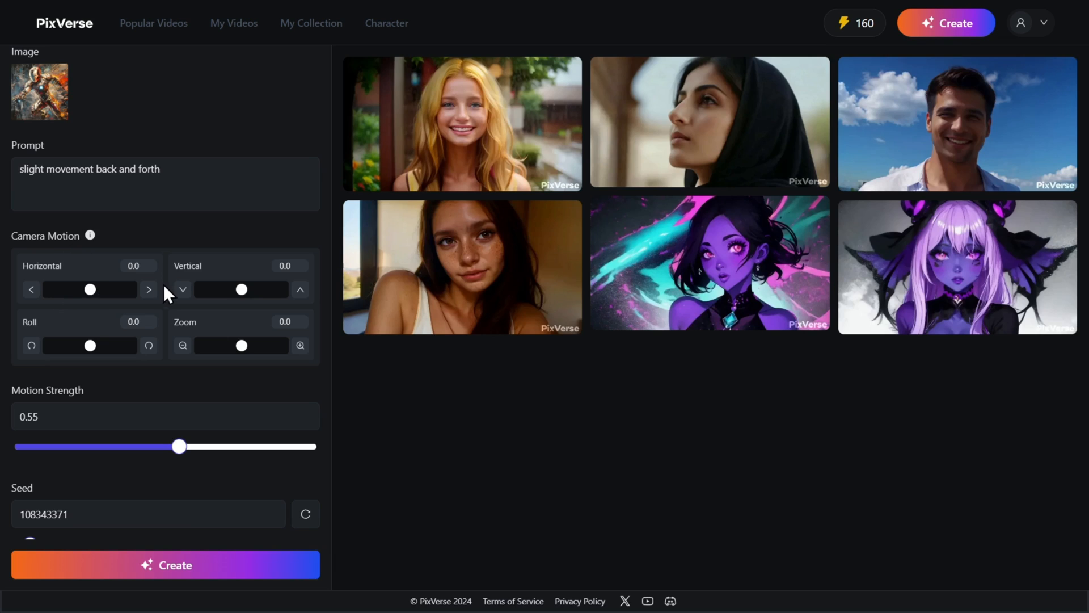
pyautogui.moveTo(27, 321)
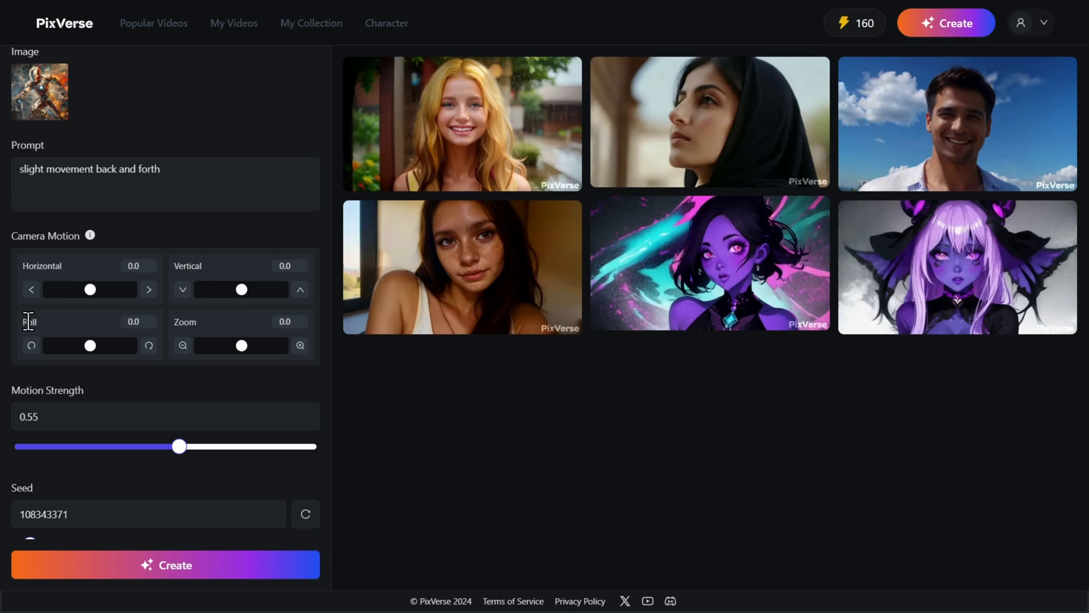
pyautogui.moveTo(216, 344)
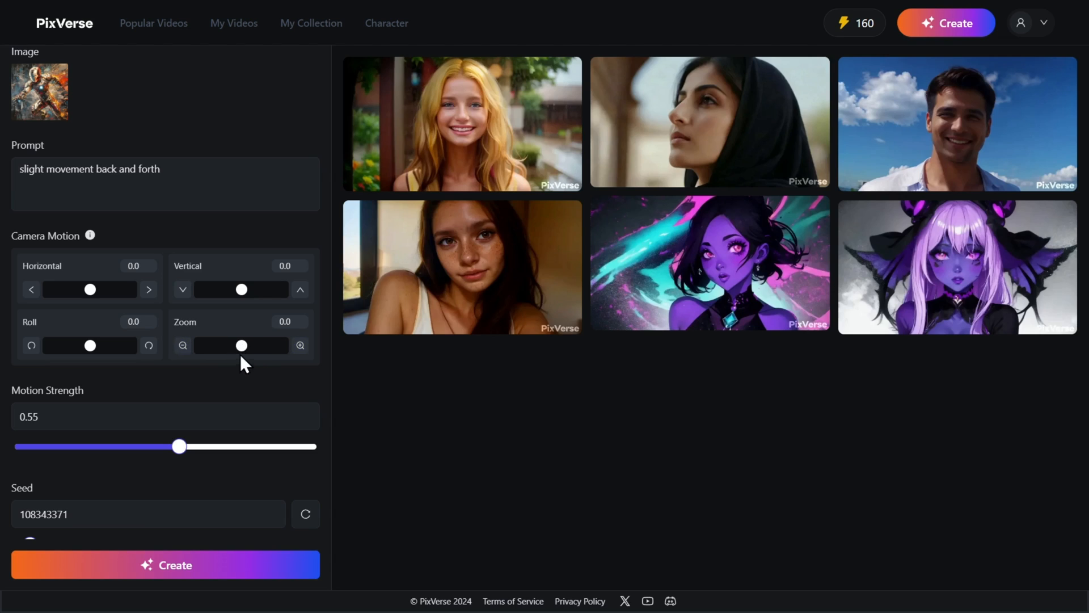
pyautogui.moveTo(203, 361)
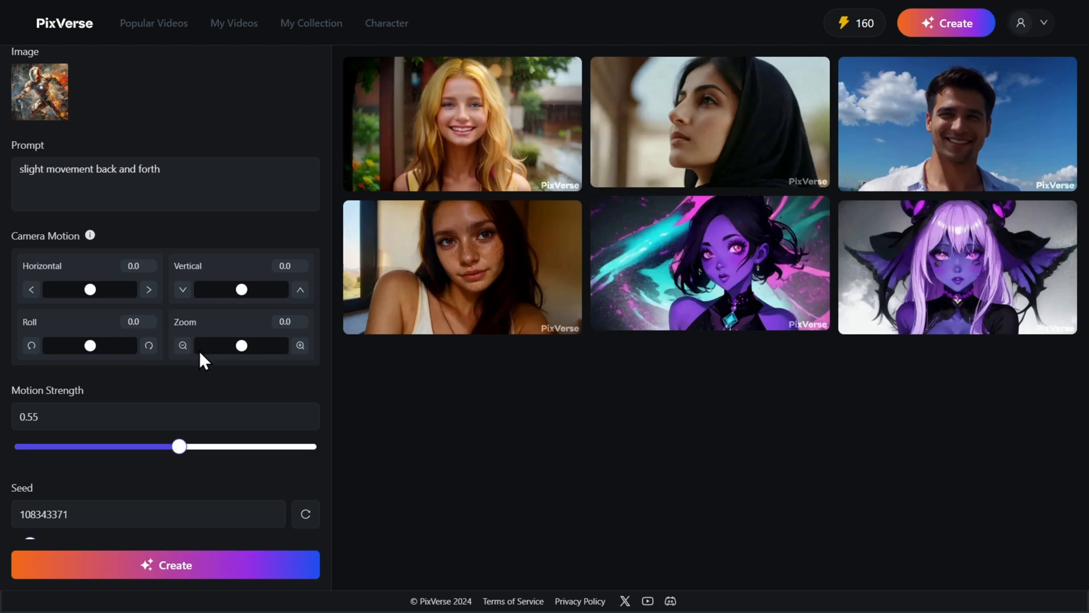
pyautogui.scroll(-3)
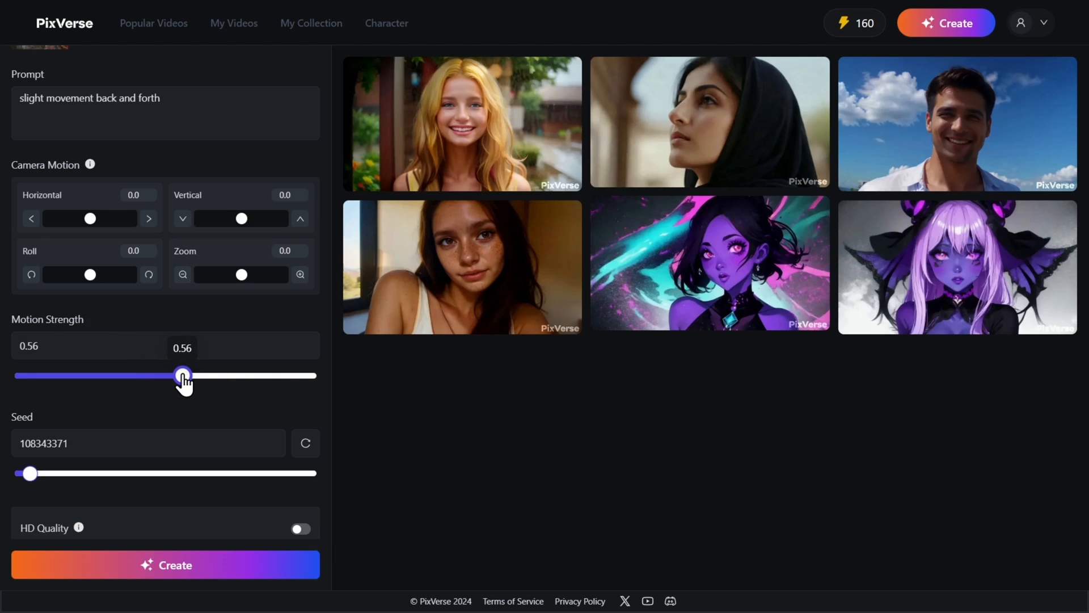
# - Raise motion strength to 0.56 and leave HD quality turned off
pyautogui.click(104, 435)
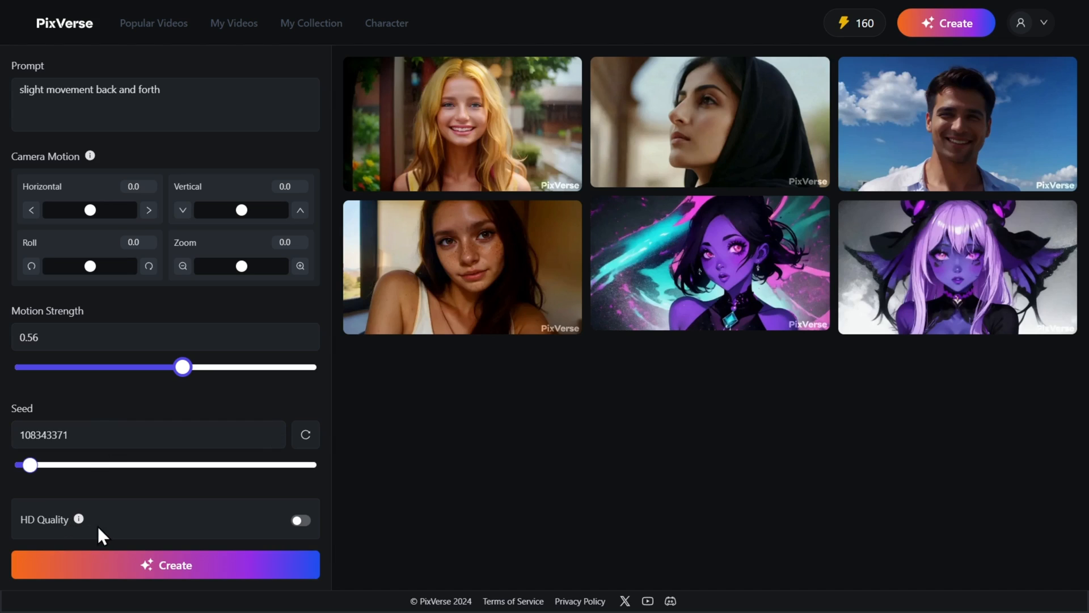
pyautogui.click(299, 520)
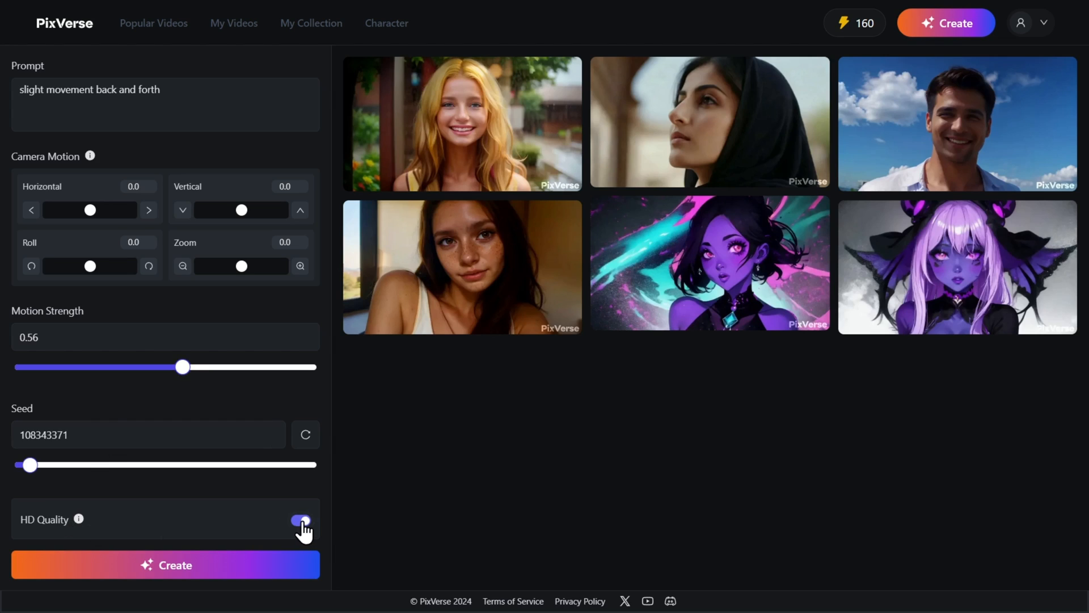
pyautogui.click(299, 521)
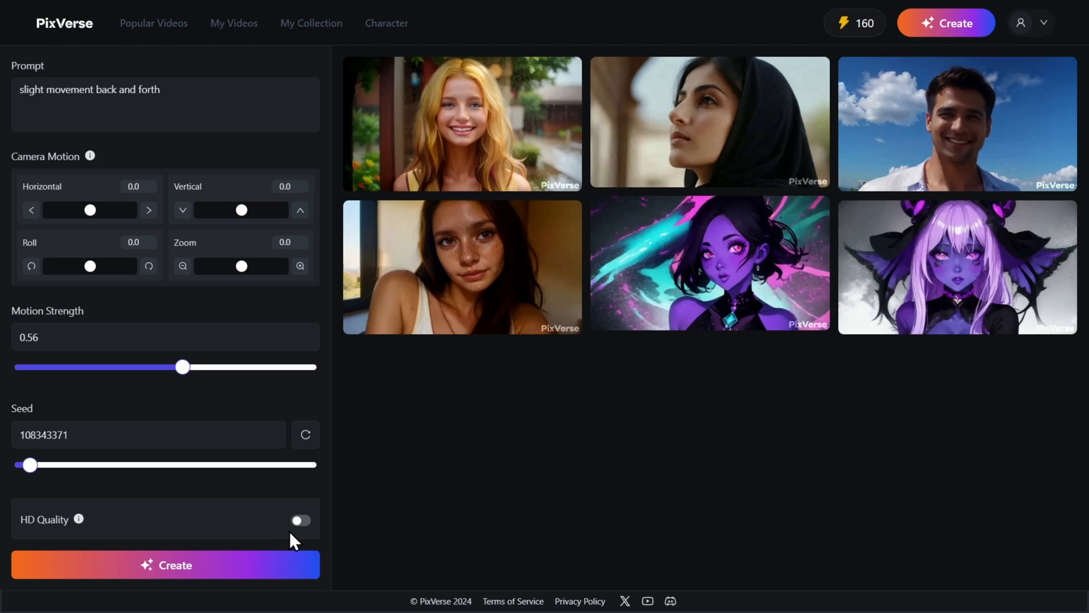
pyautogui.moveTo(223, 564)
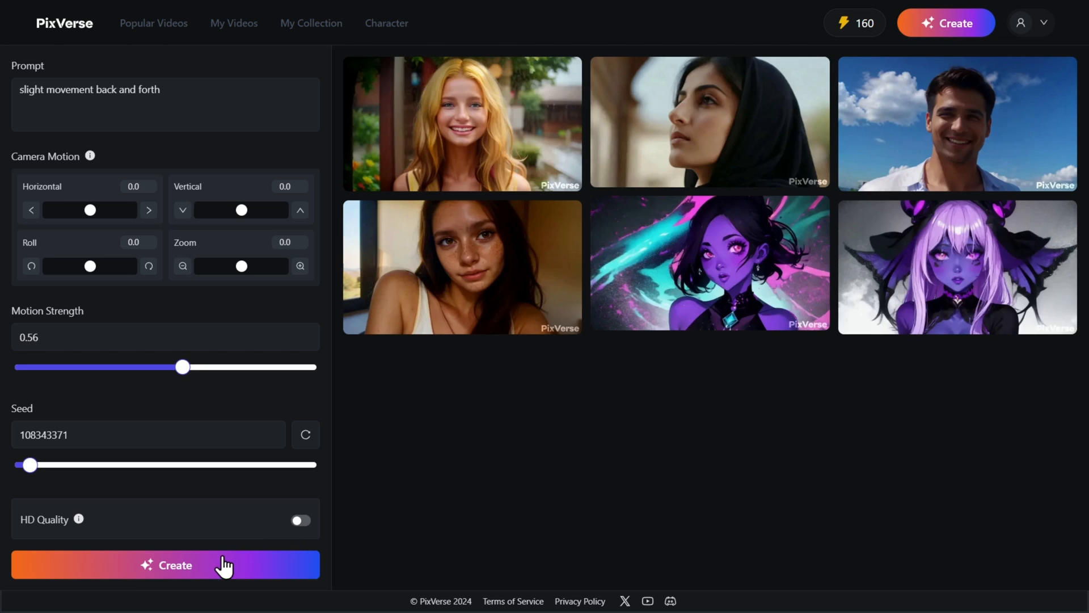
# - Generate the Iron Man video, download it, and return to the creation page
pyautogui.click(165, 564)
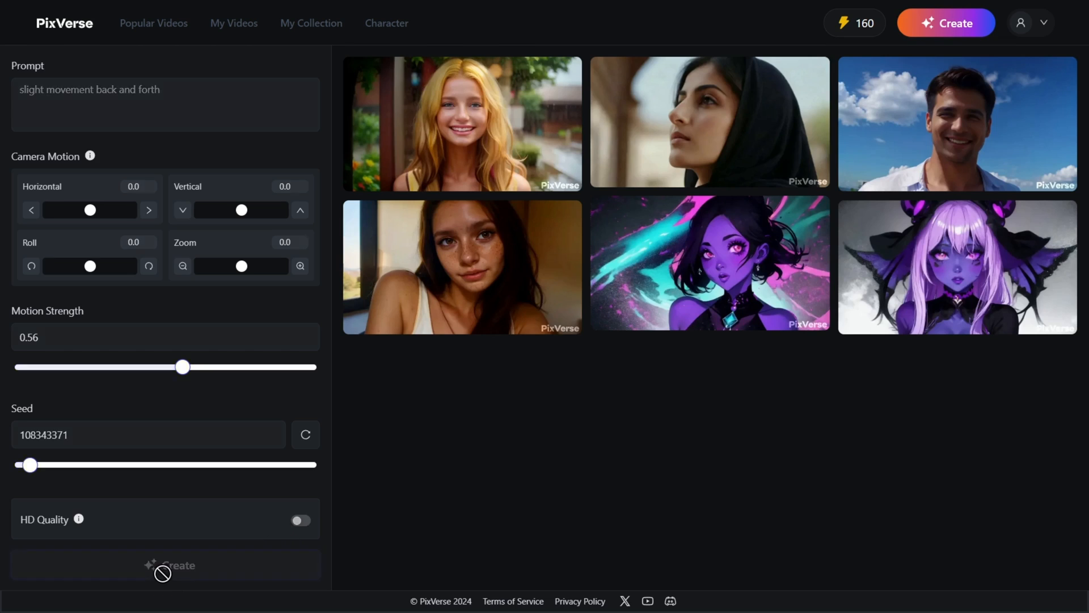
pyautogui.click(164, 564)
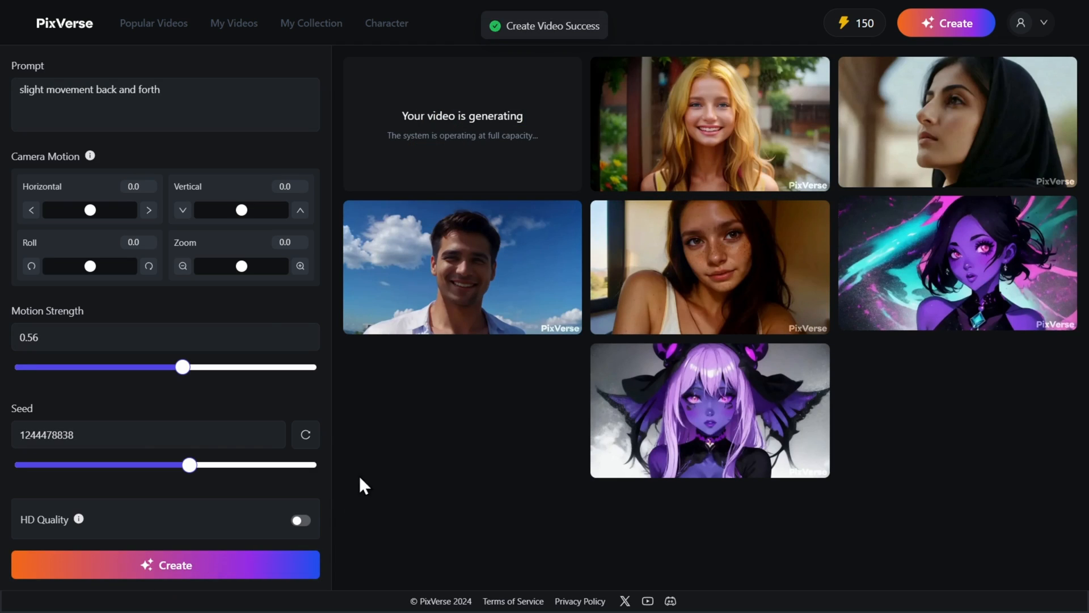
pyautogui.moveTo(591, 202)
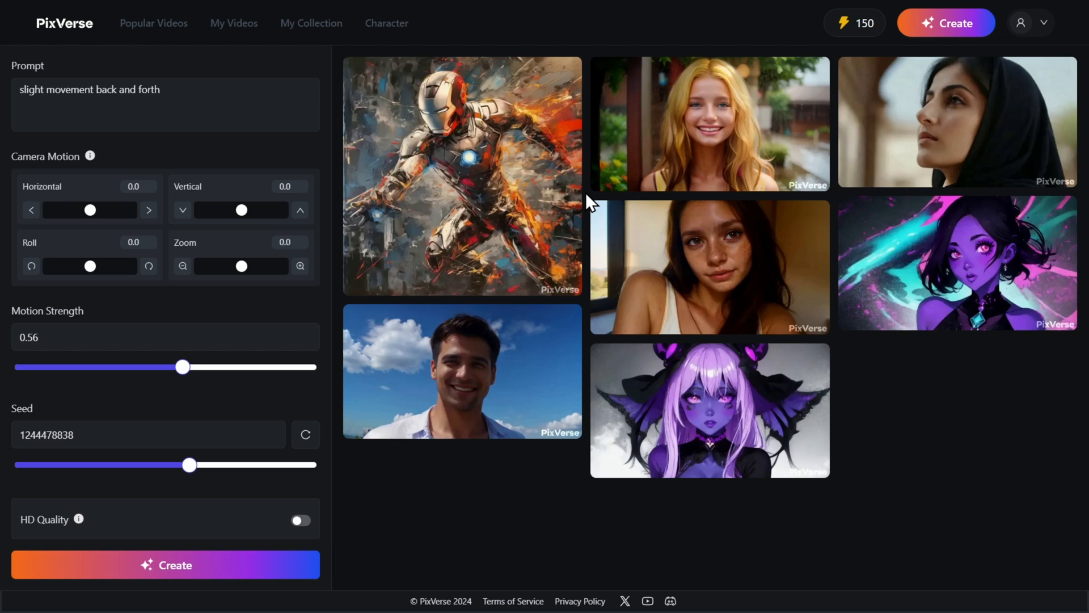
pyautogui.moveTo(534, 196)
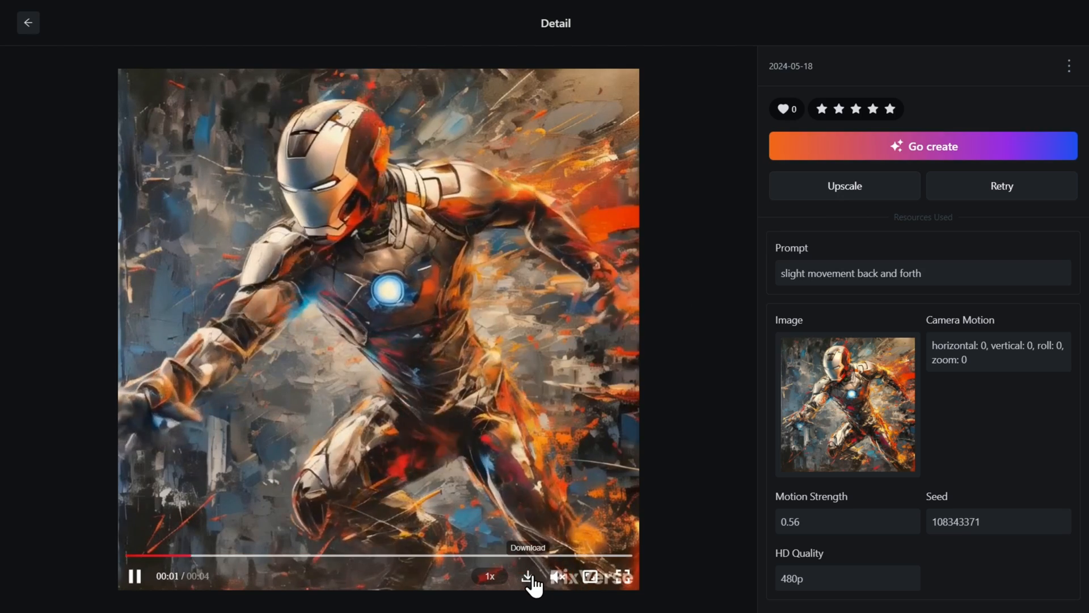
pyautogui.click(784, 109)
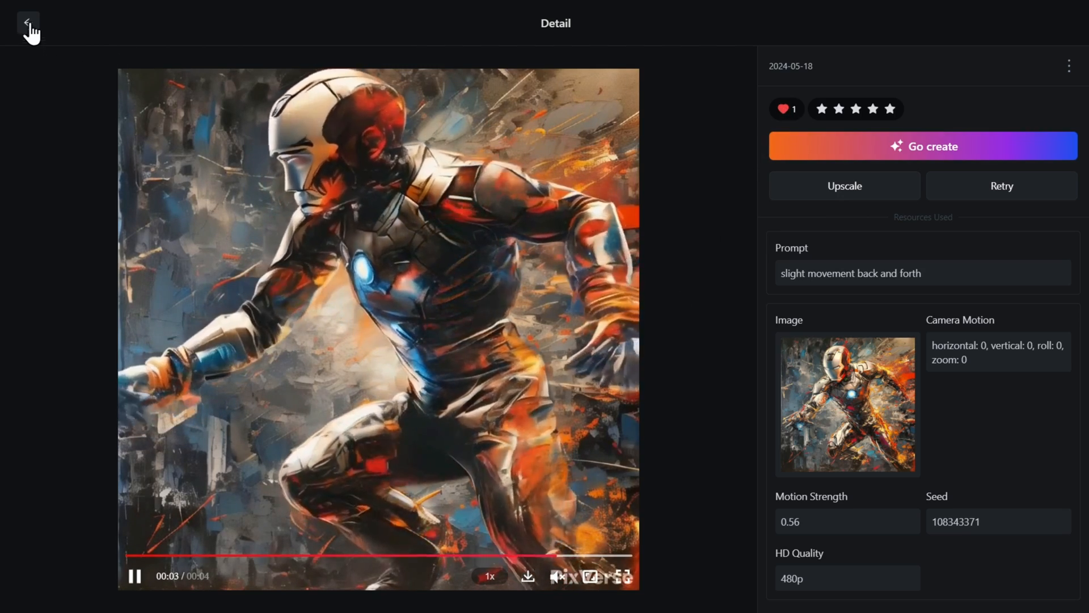
pyautogui.click(28, 23)
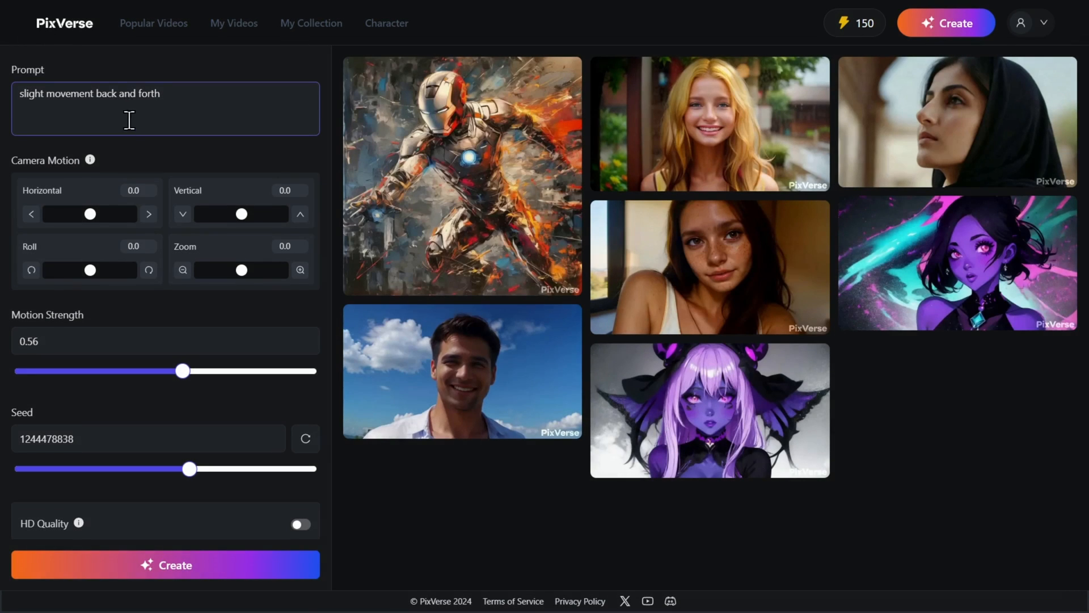
pyautogui.click(110, 77)
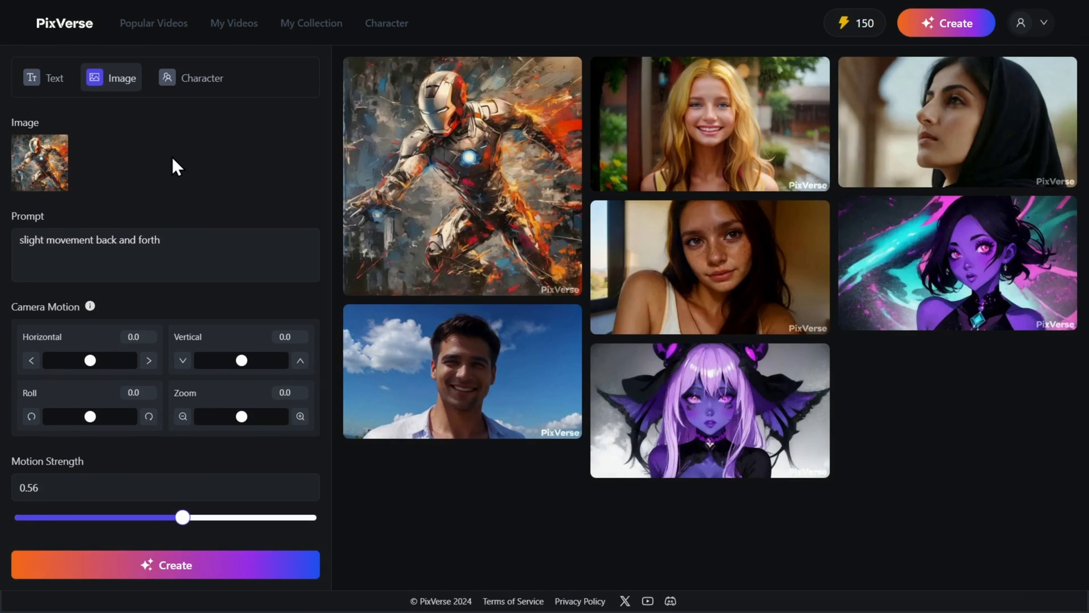
pyautogui.moveTo(179, 111)
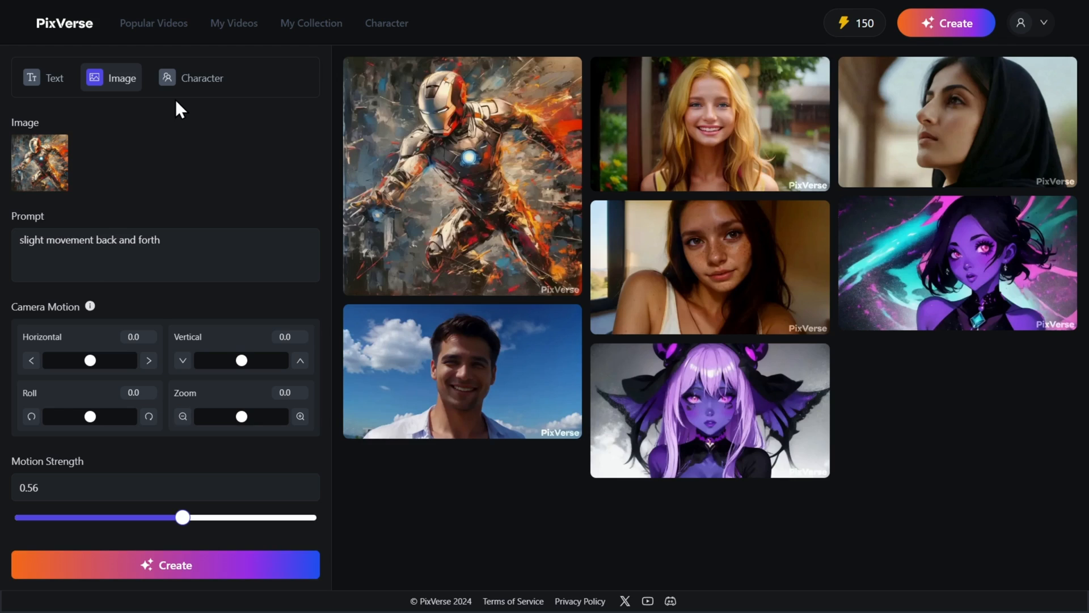
# - Switch creation to character mode, which has no saved characters yet
pyautogui.click(202, 78)
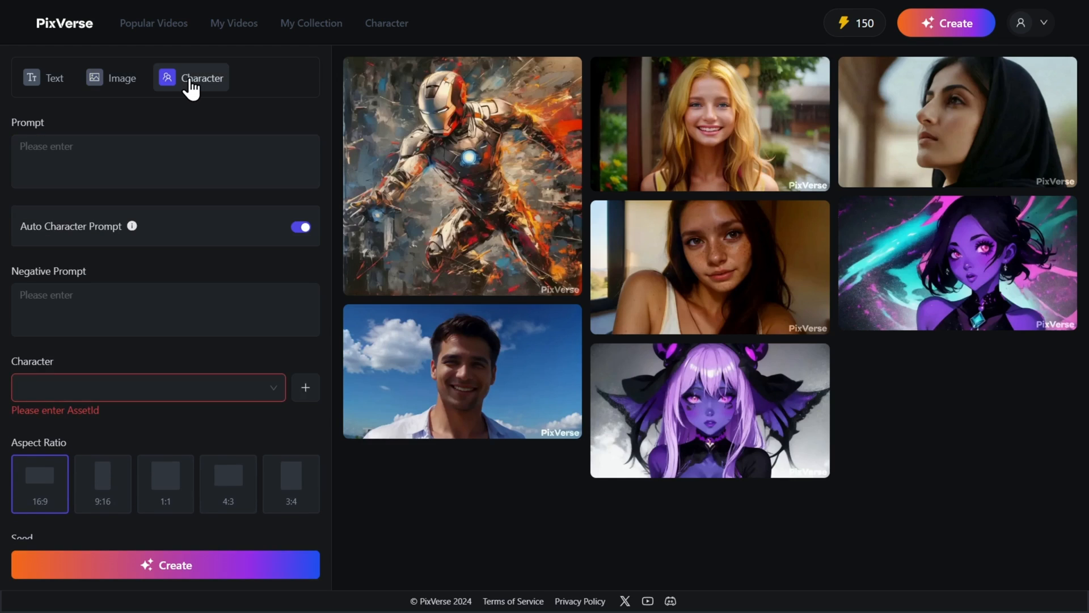
pyautogui.moveTo(192, 105)
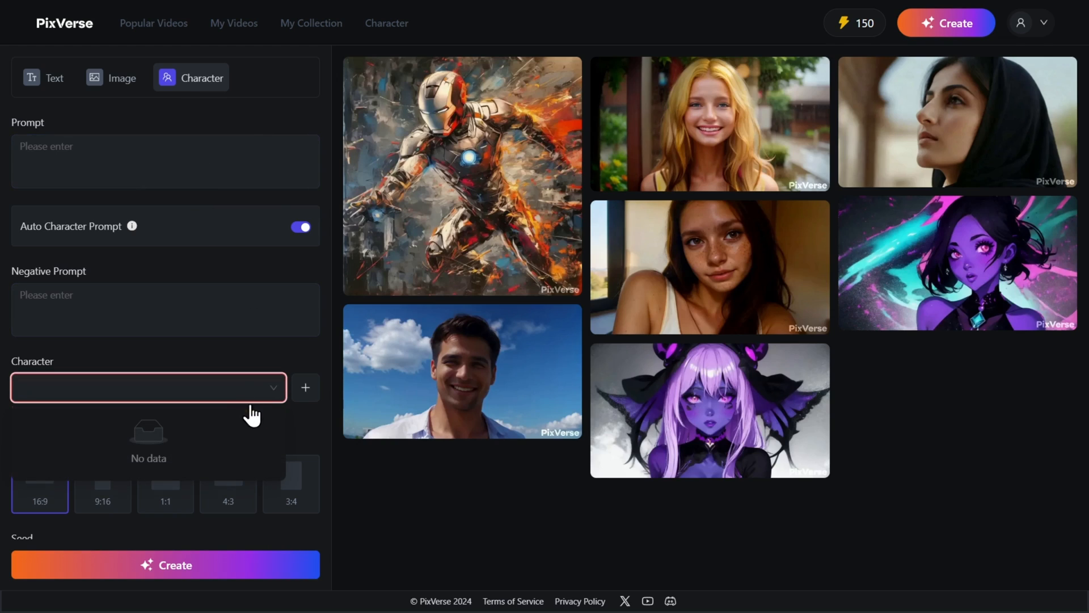
pyautogui.moveTo(202, 438)
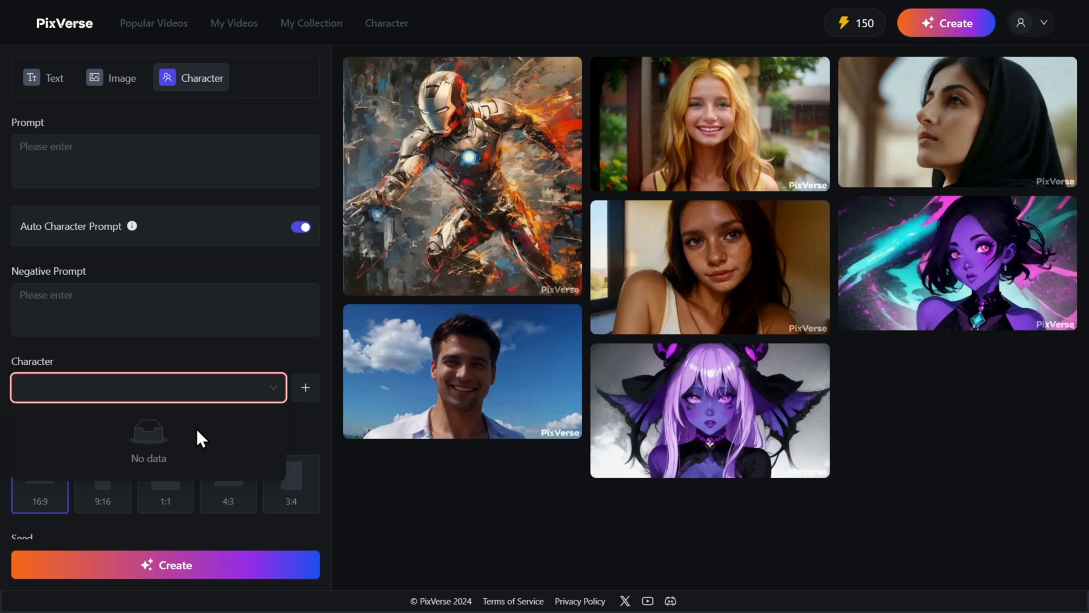
pyautogui.moveTo(273, 399)
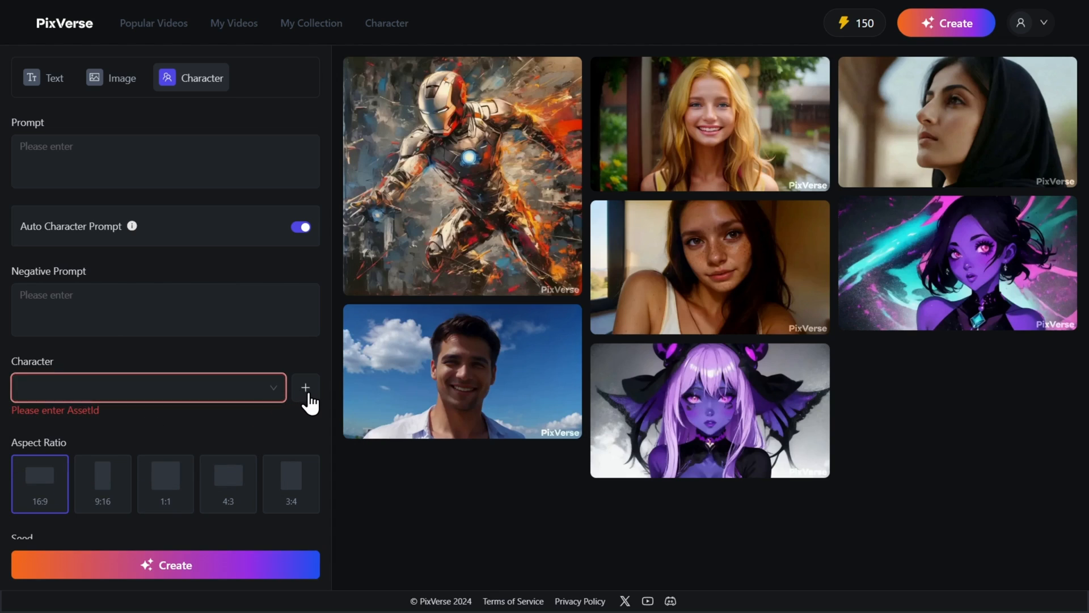
# - Go to the saved characters page and start creating the first character
pyautogui.click(305, 388)
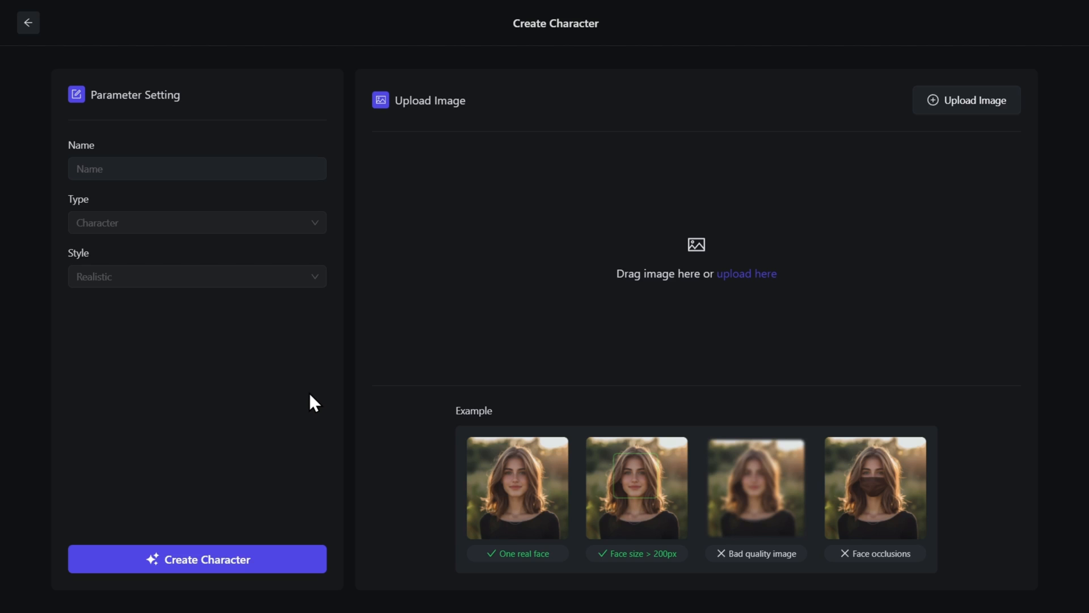
pyautogui.click(28, 23)
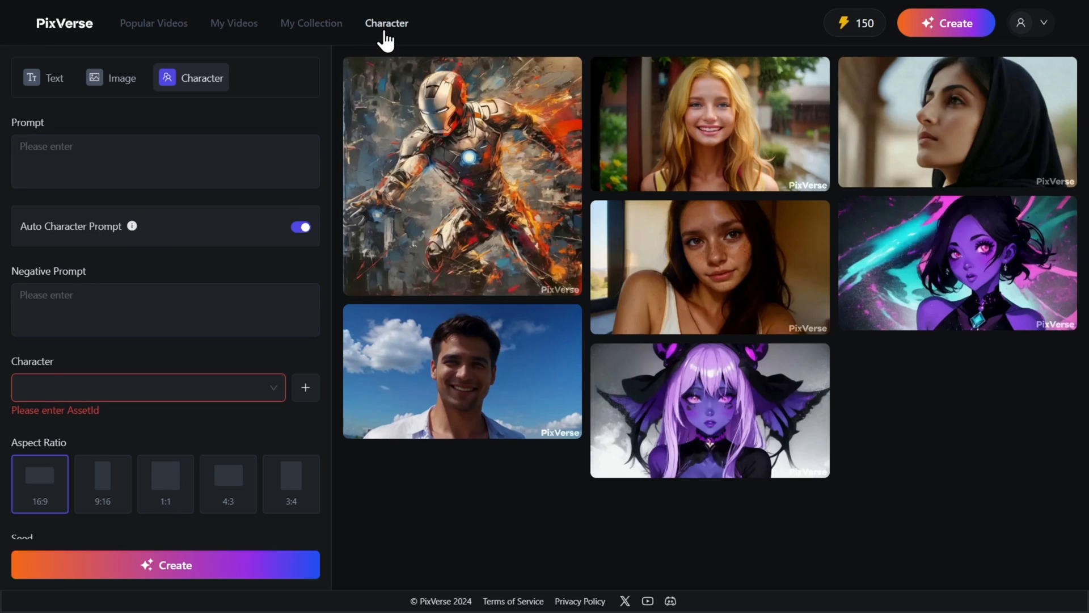
pyautogui.click(386, 23)
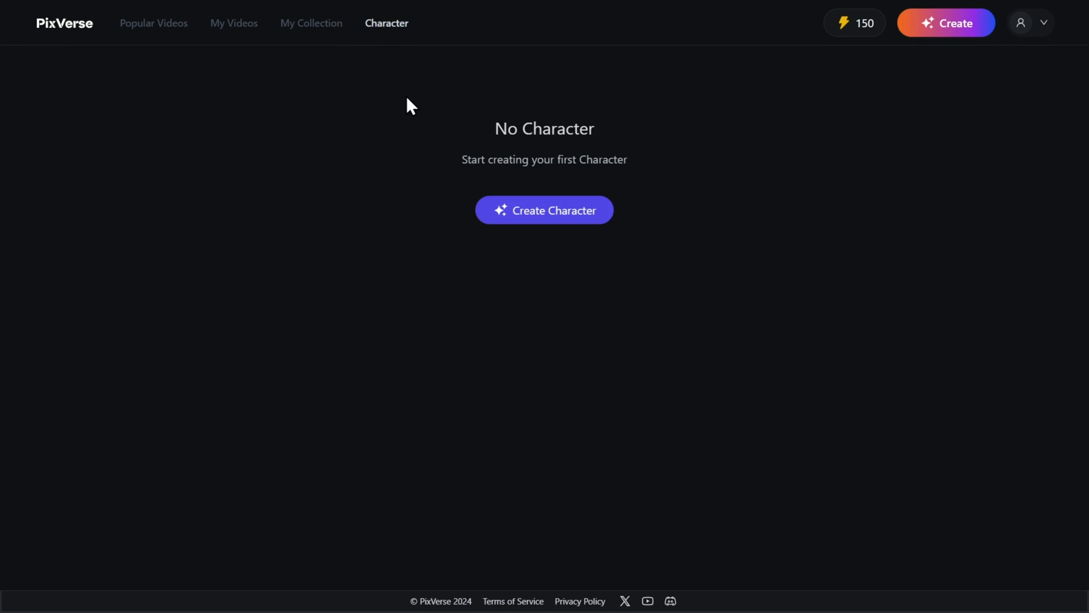
pyautogui.click(543, 209)
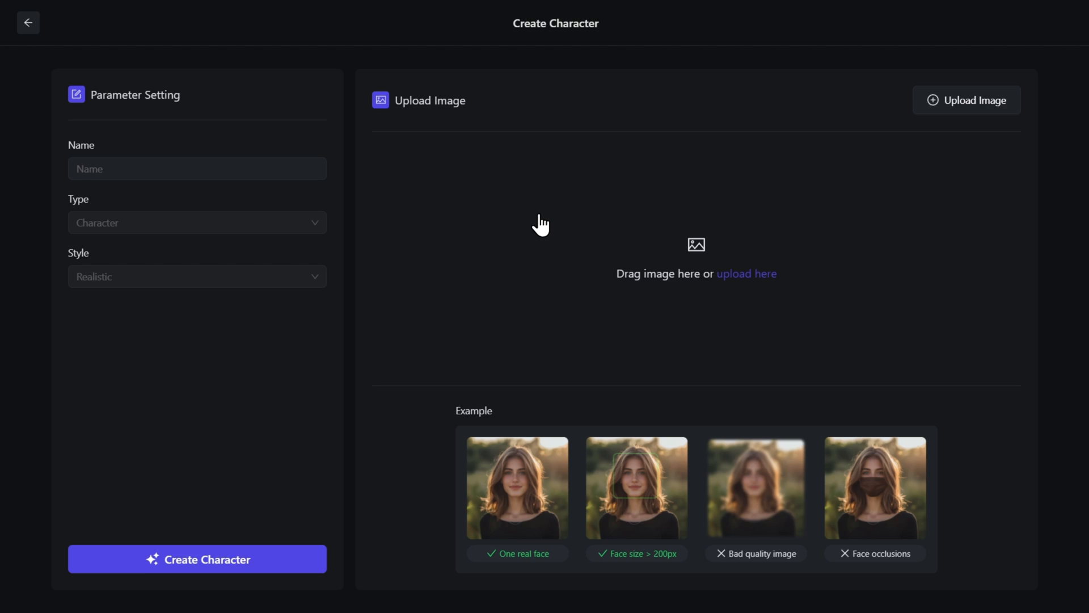
pyautogui.moveTo(574, 249)
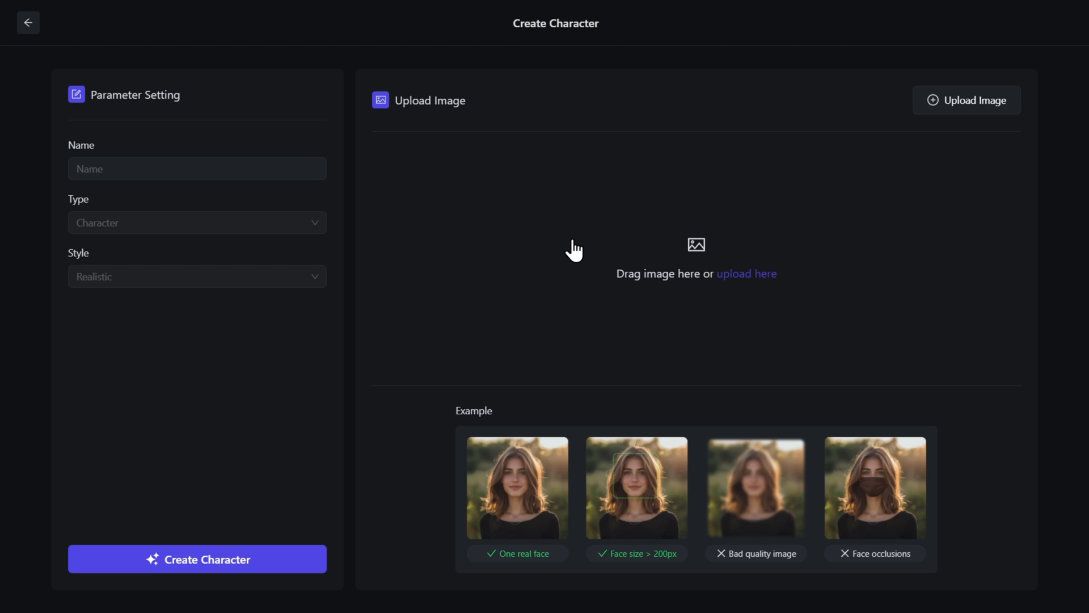
pyautogui.moveTo(548, 252)
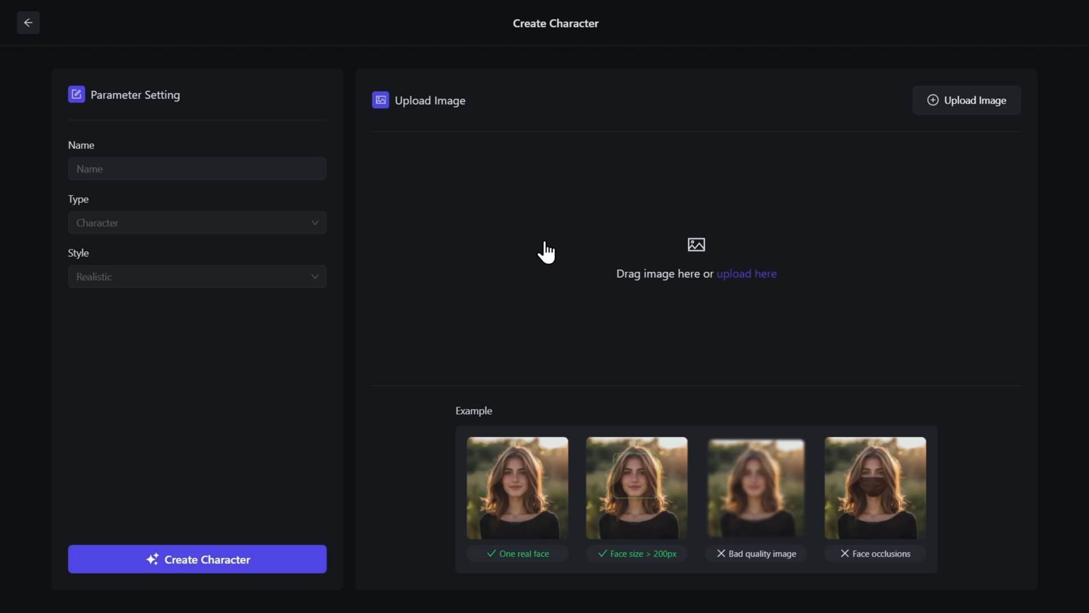
pyautogui.moveTo(742, 289)
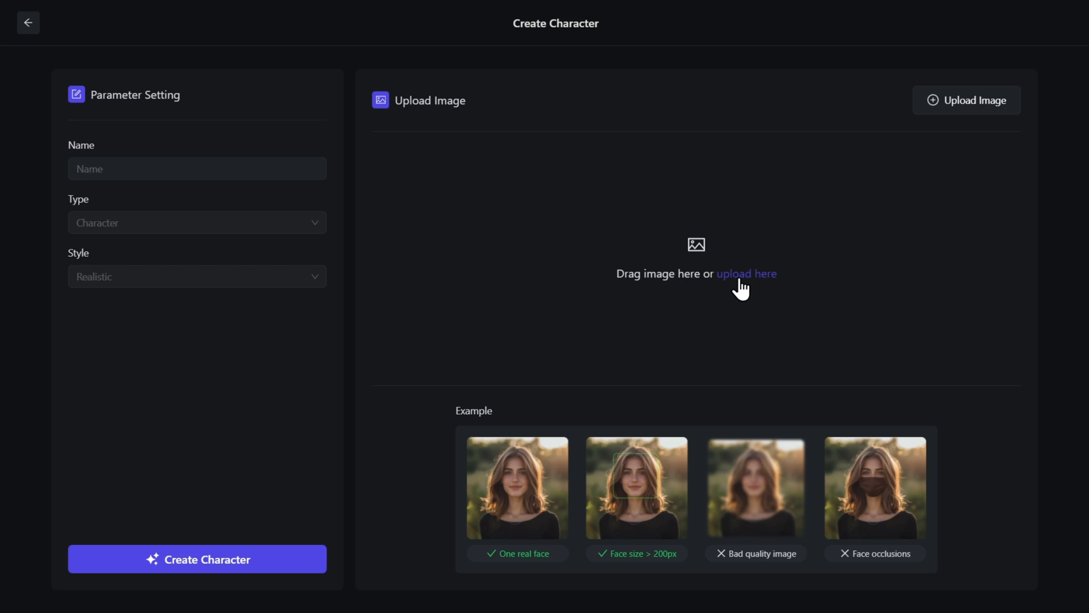
# - Upload 'character 1.png', the freckled woman's portrait, as the character's source image
pyautogui.click(746, 273)
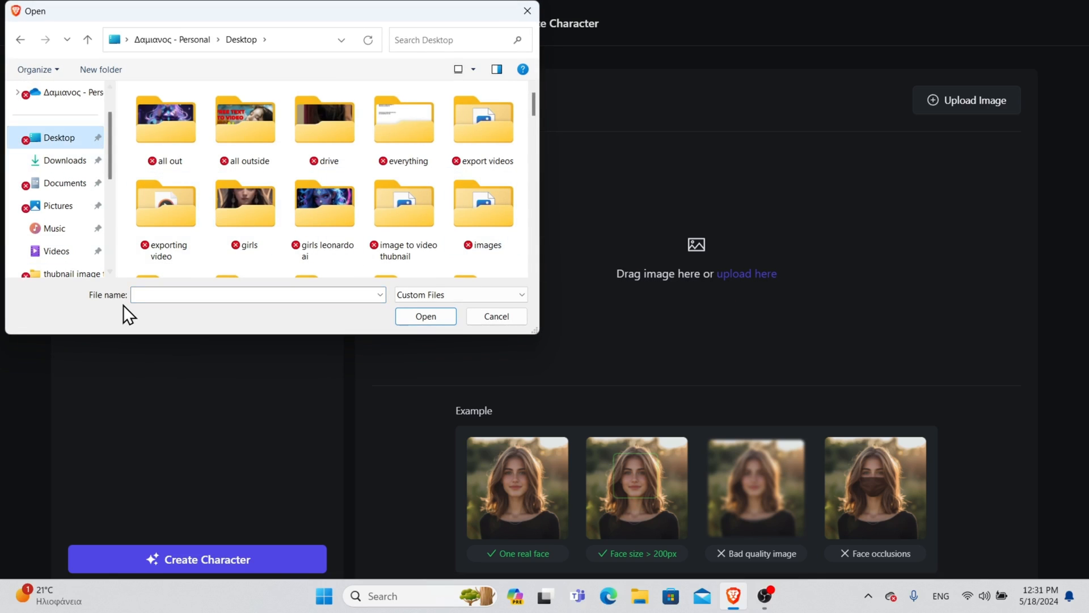
pyautogui.write('ch')
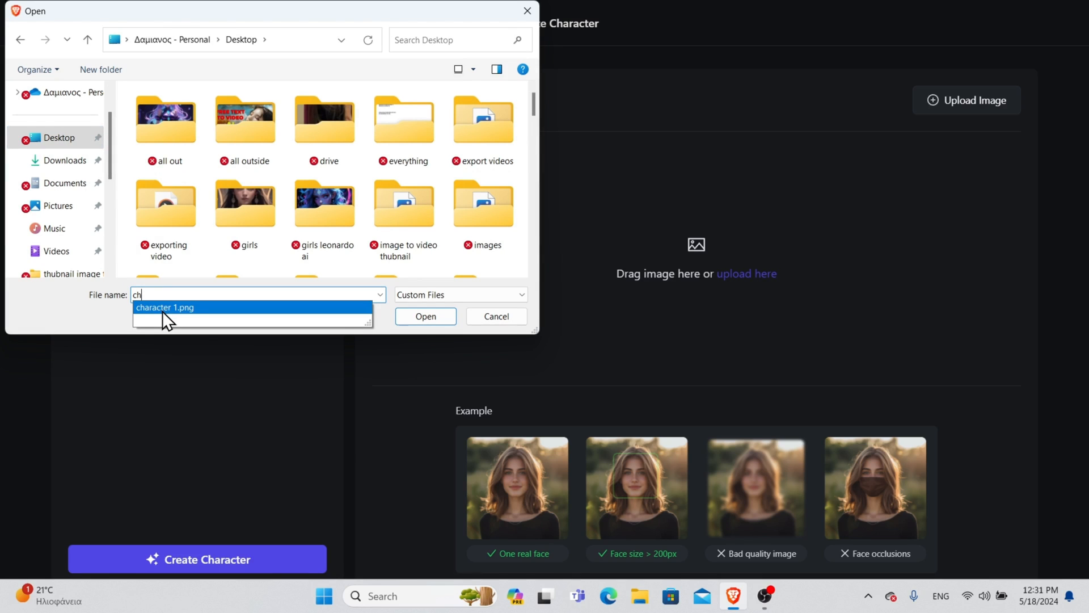
pyautogui.click(164, 308)
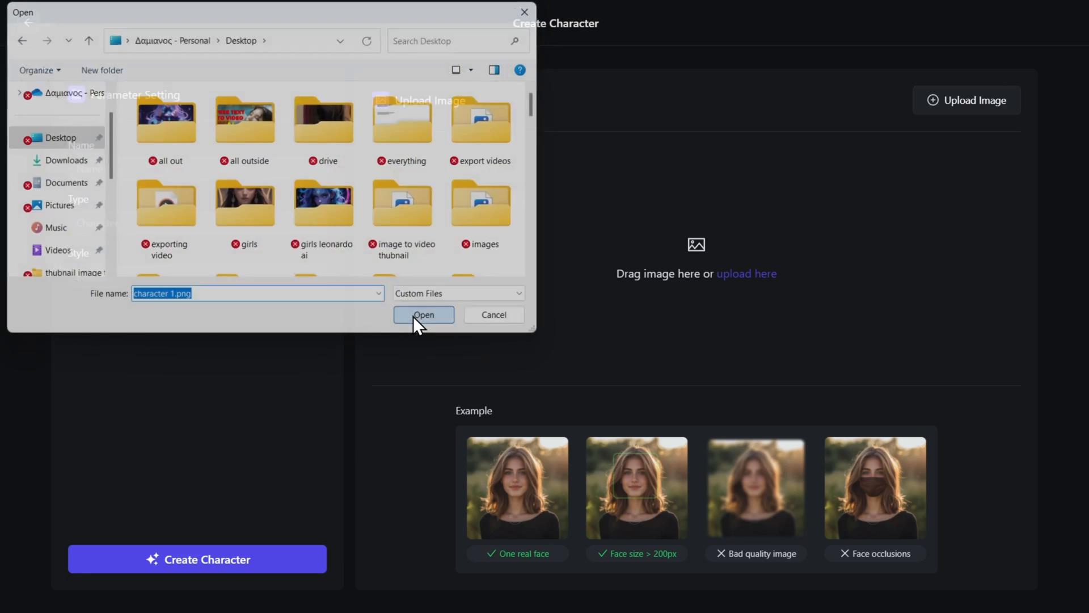
pyautogui.click(423, 315)
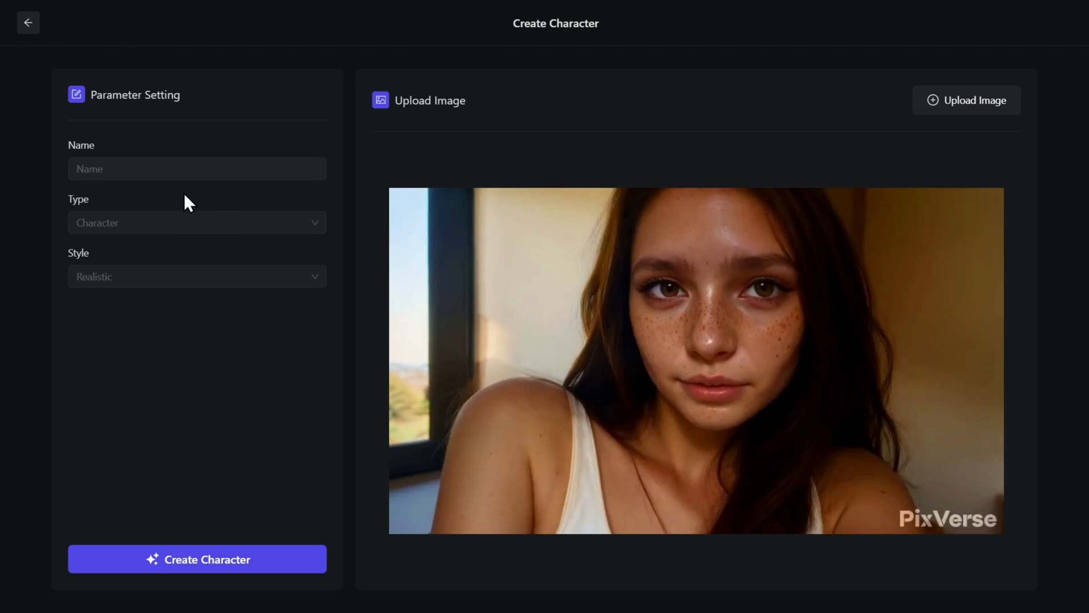
pyautogui.moveTo(375, 304)
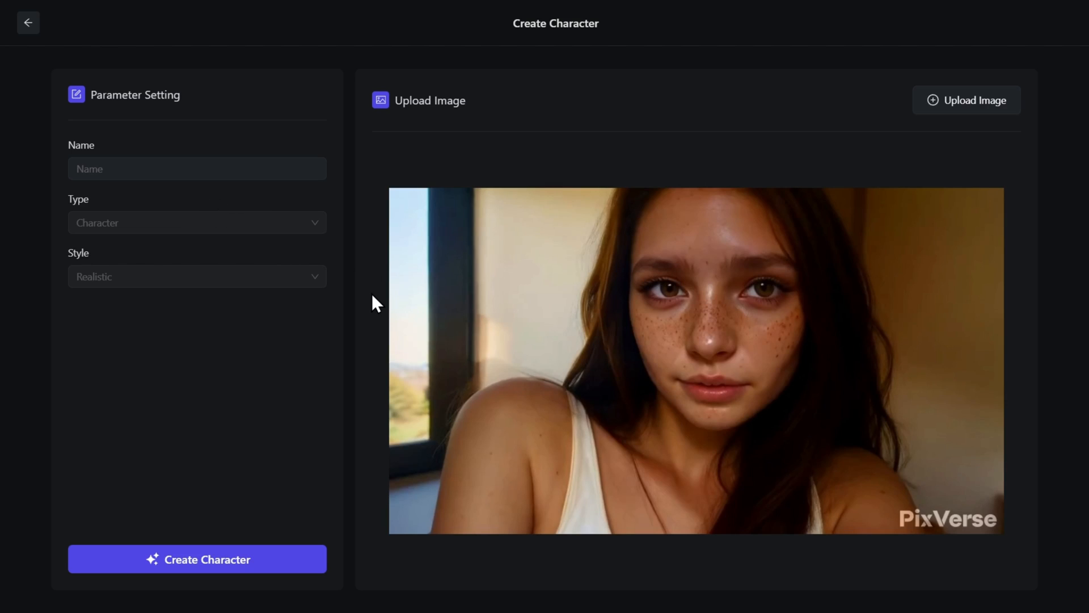
pyautogui.moveTo(184, 197)
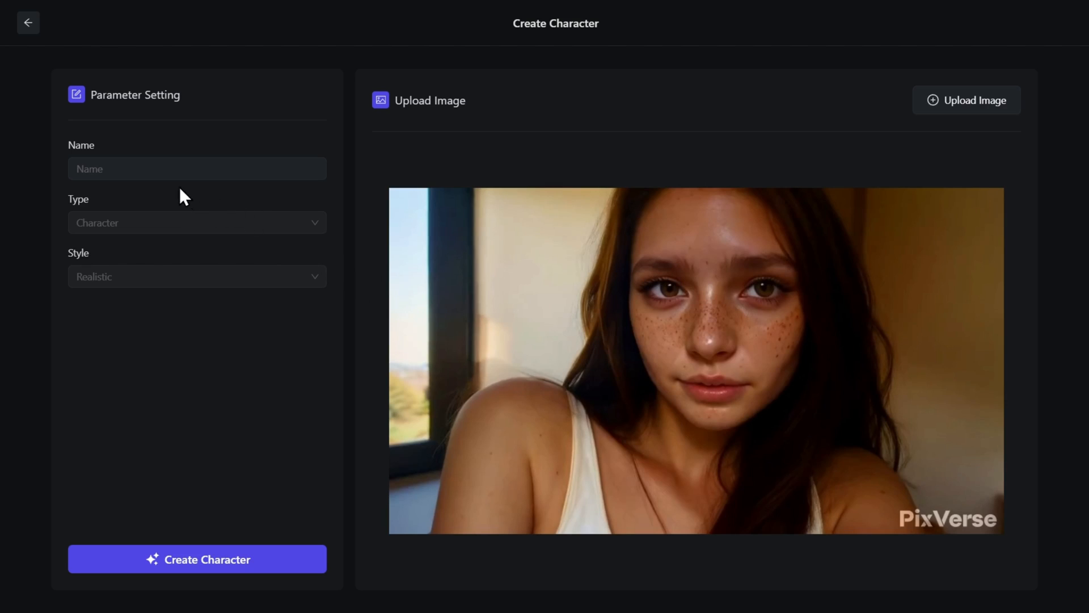
# - Name the new character 'Sarah' and create it from the uploaded portrait
pyautogui.click(196, 170)
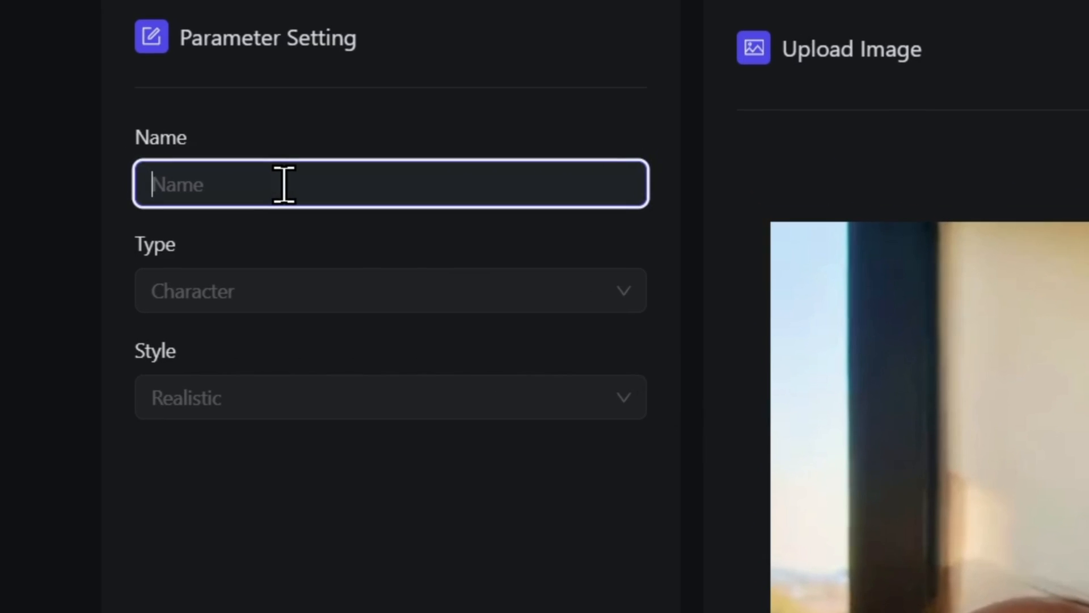
pyautogui.write('Sarah')
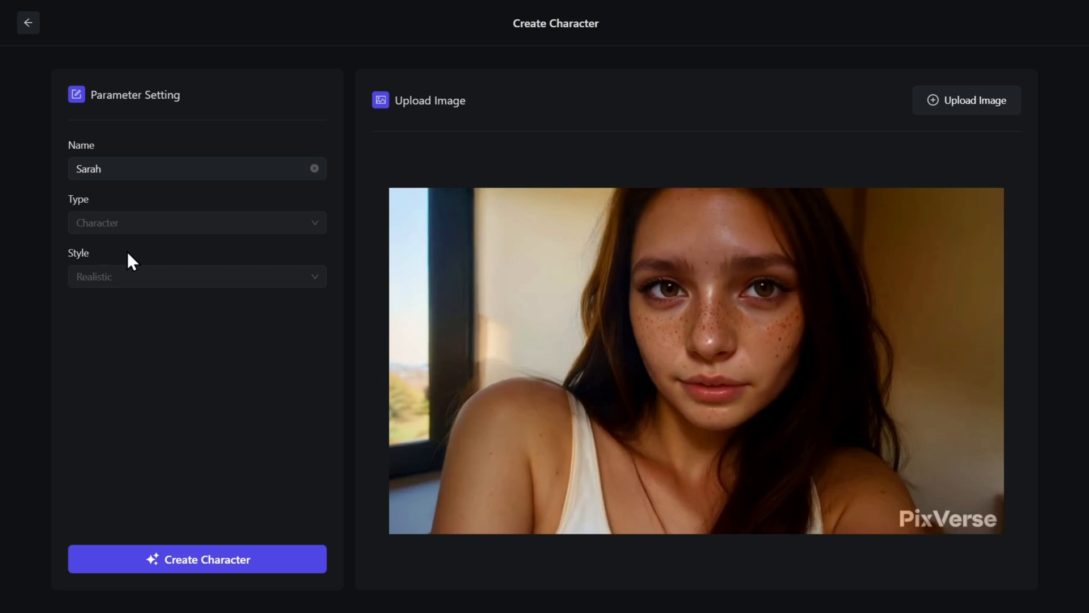
pyautogui.moveTo(141, 258)
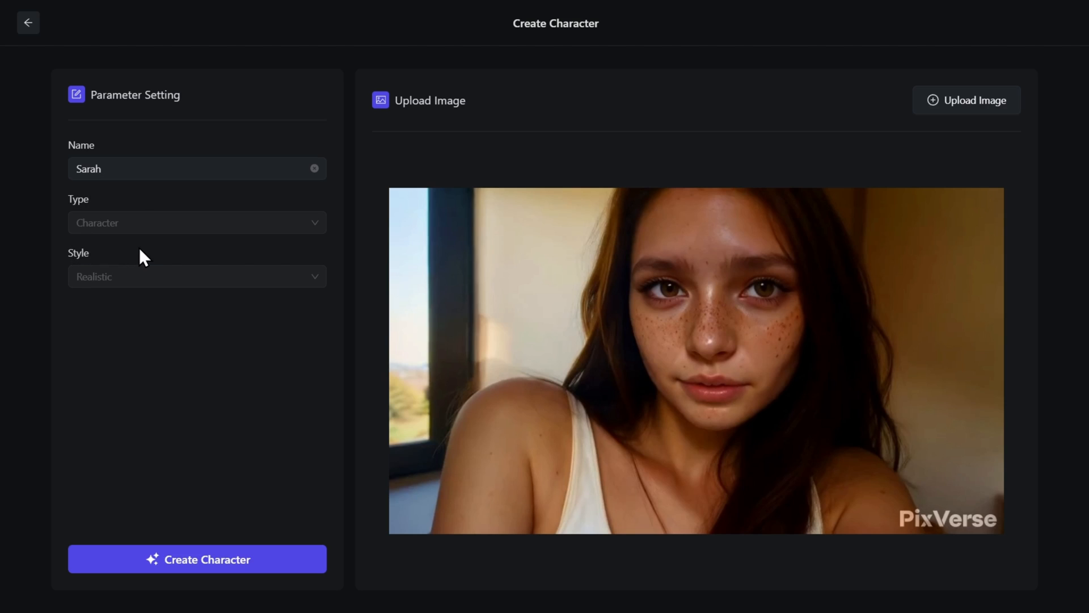
pyautogui.moveTo(180, 405)
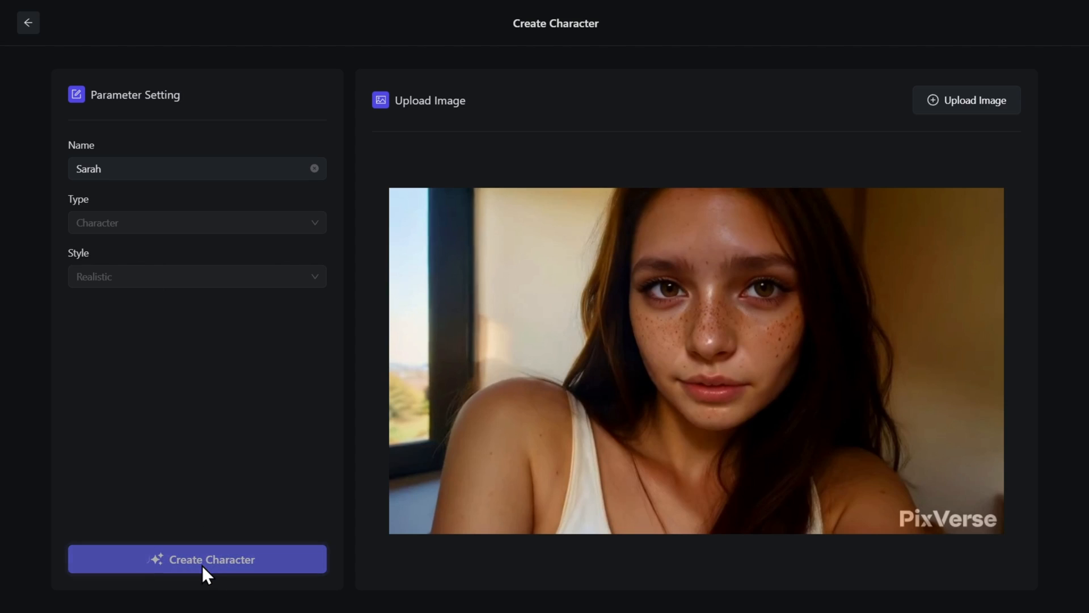
pyautogui.click(197, 559)
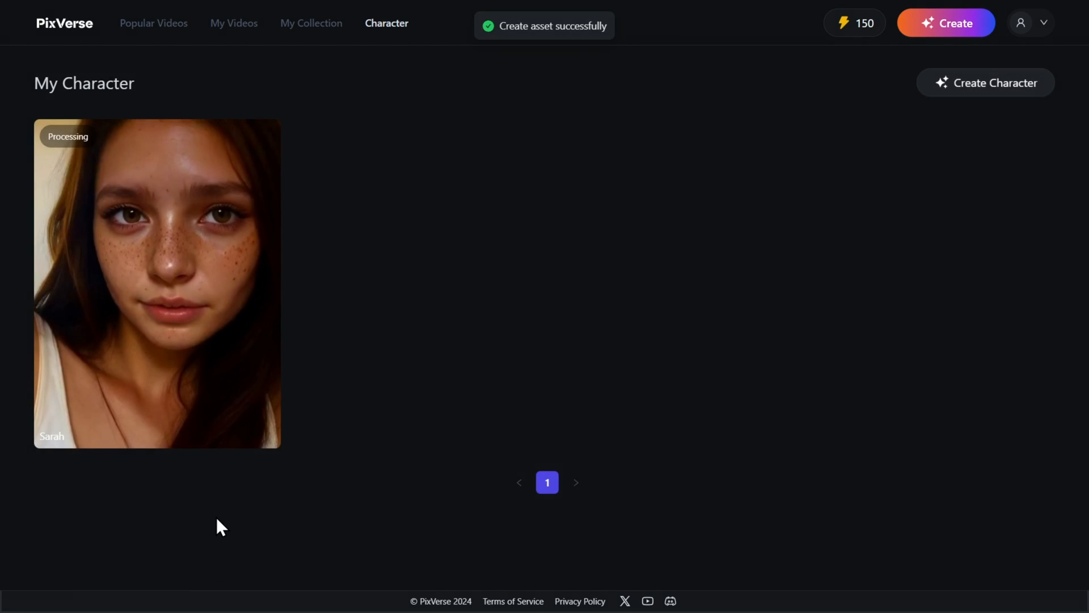
pyautogui.moveTo(239, 228)
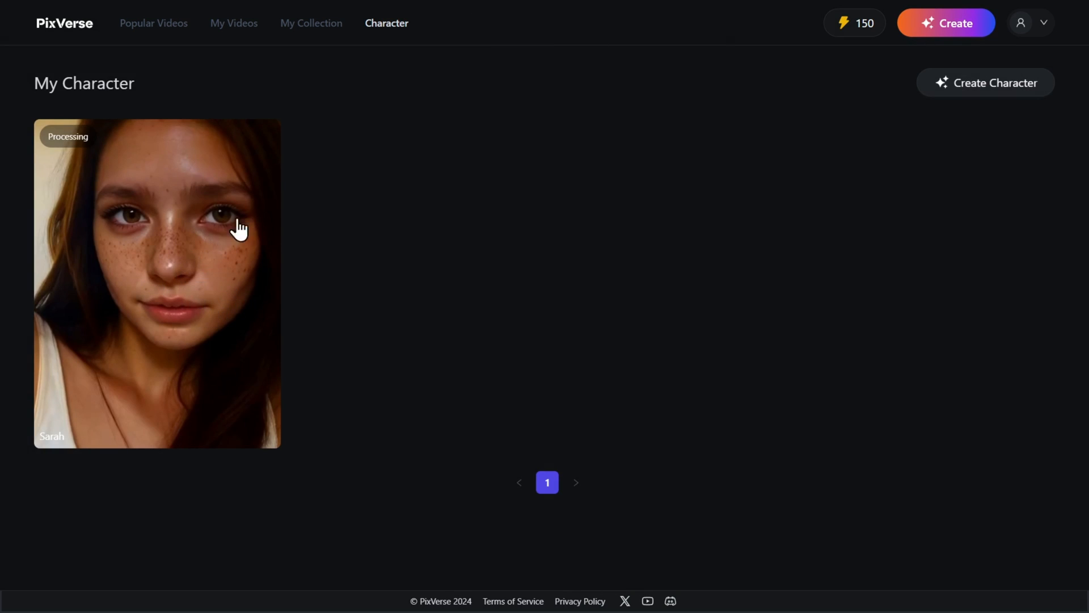
# - Start a new character-mode video with Sarah selected as the character
pyautogui.click(945, 23)
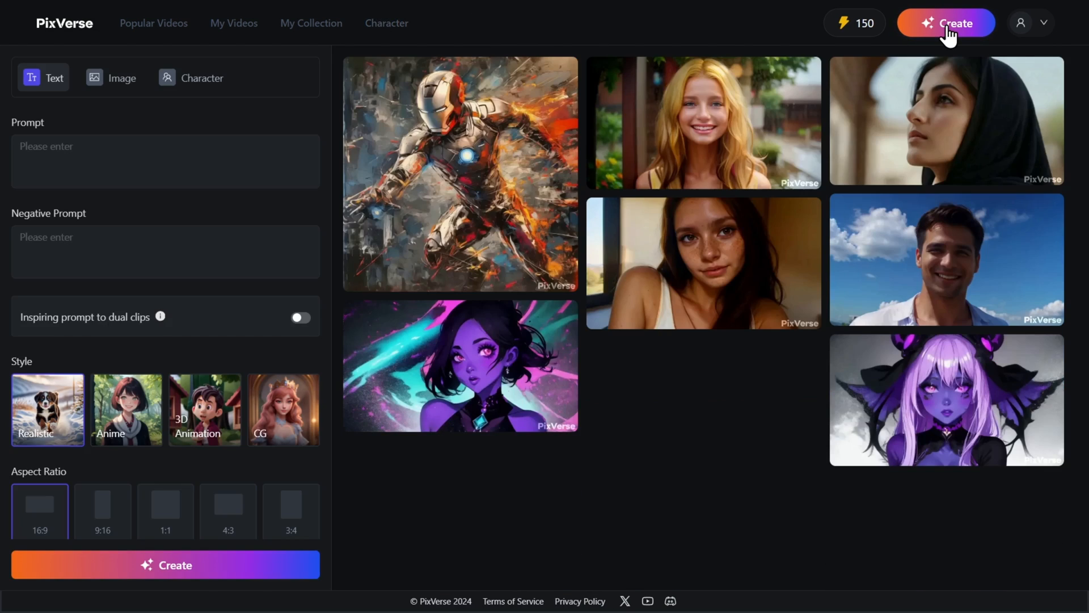
pyautogui.click(191, 77)
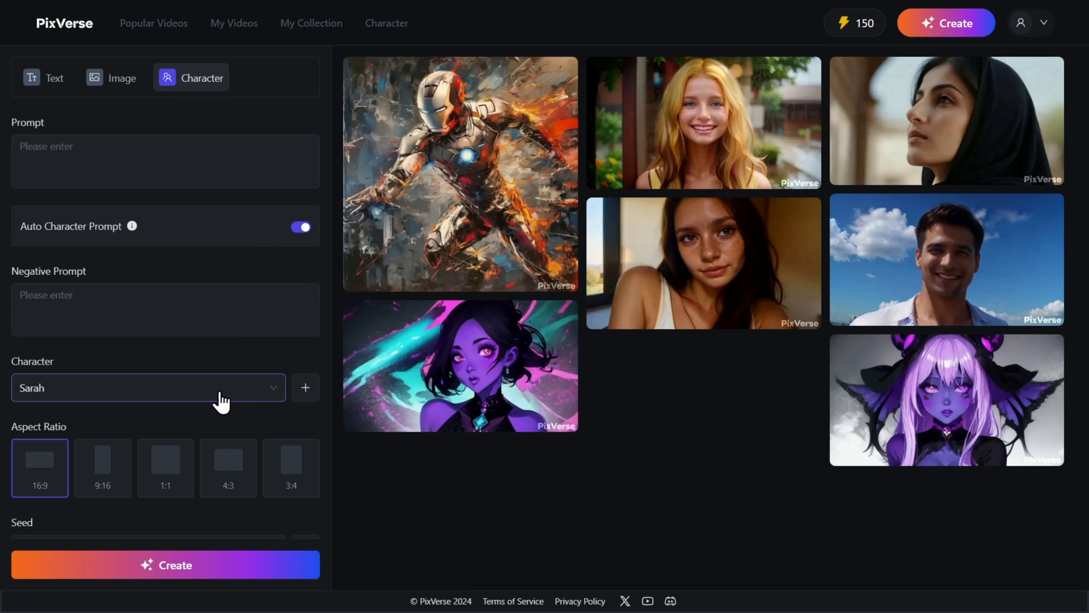
pyautogui.click(147, 388)
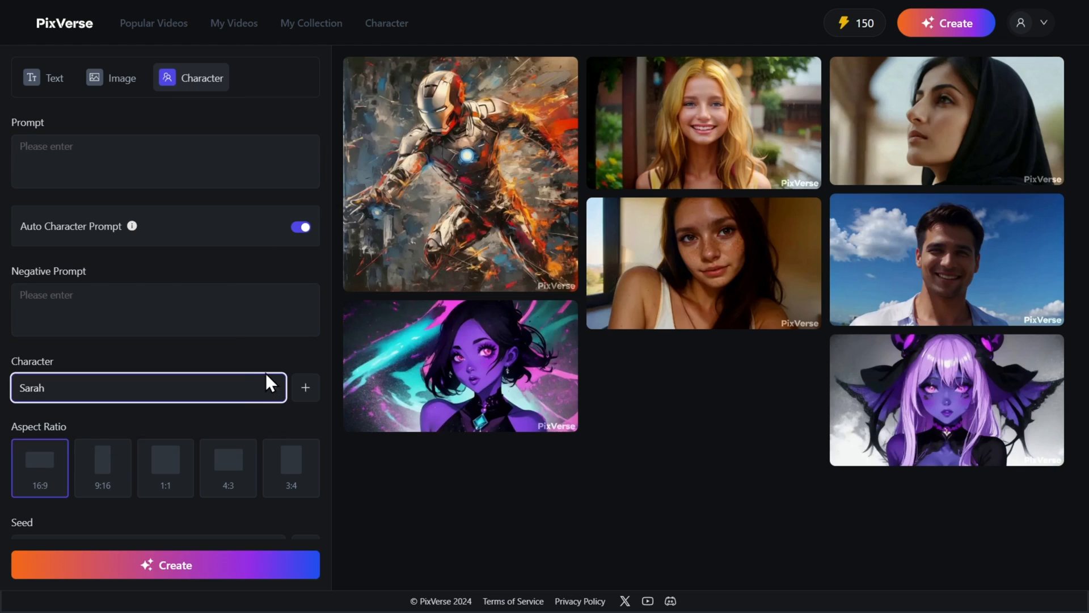
pyautogui.click(165, 161)
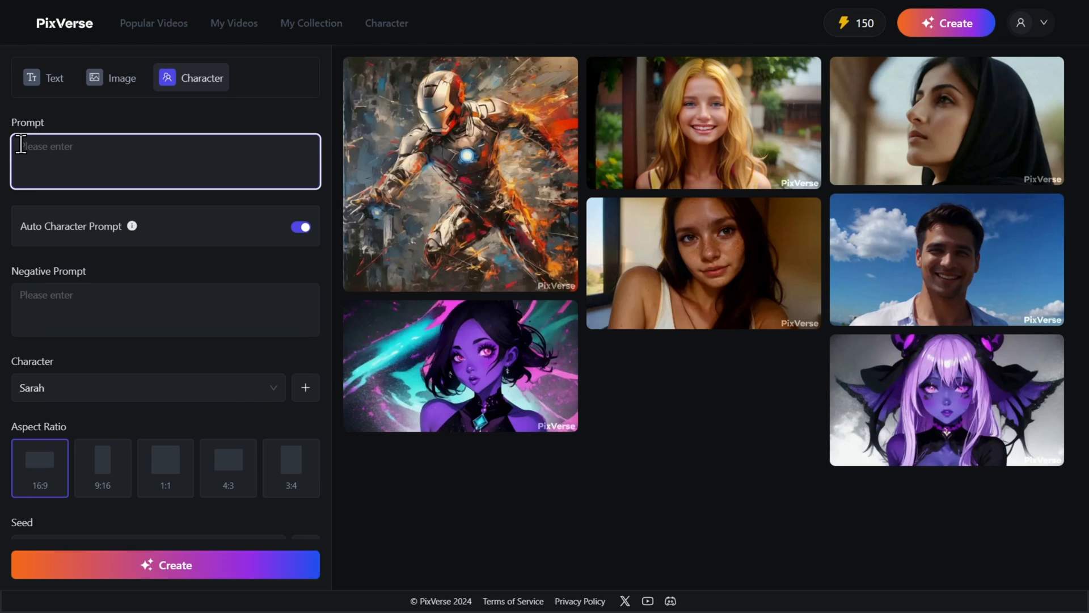
# - Write the prompt: Sarah outside her house in a big city giving a slight smirk at the camera
pyautogui.write('Make her be outside her house and in a big ci')
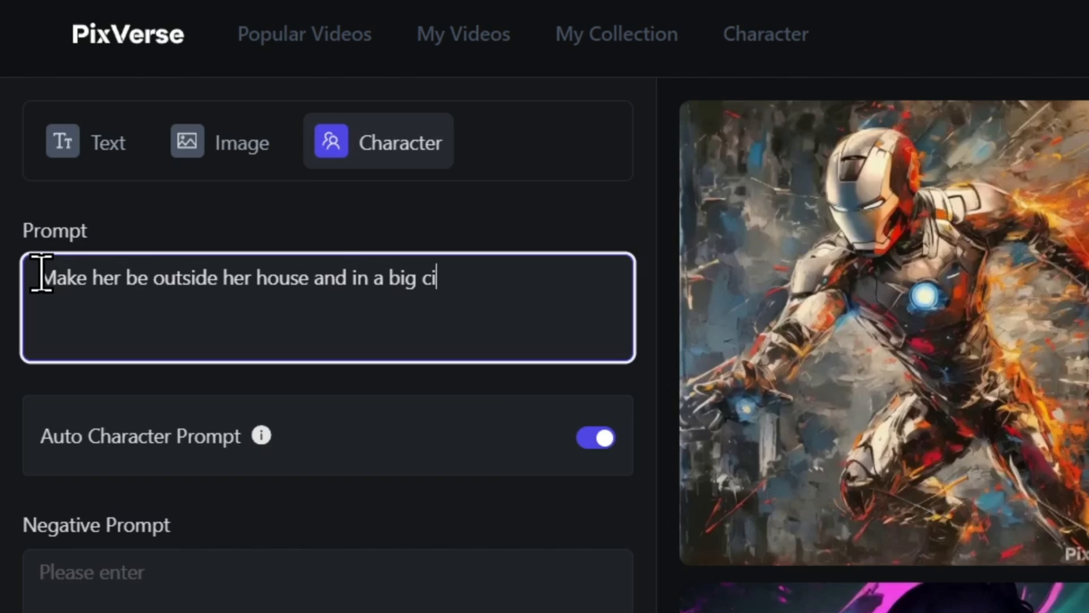
pyautogui.write('ty and give a slight smirk at the camera, beautiful colors')
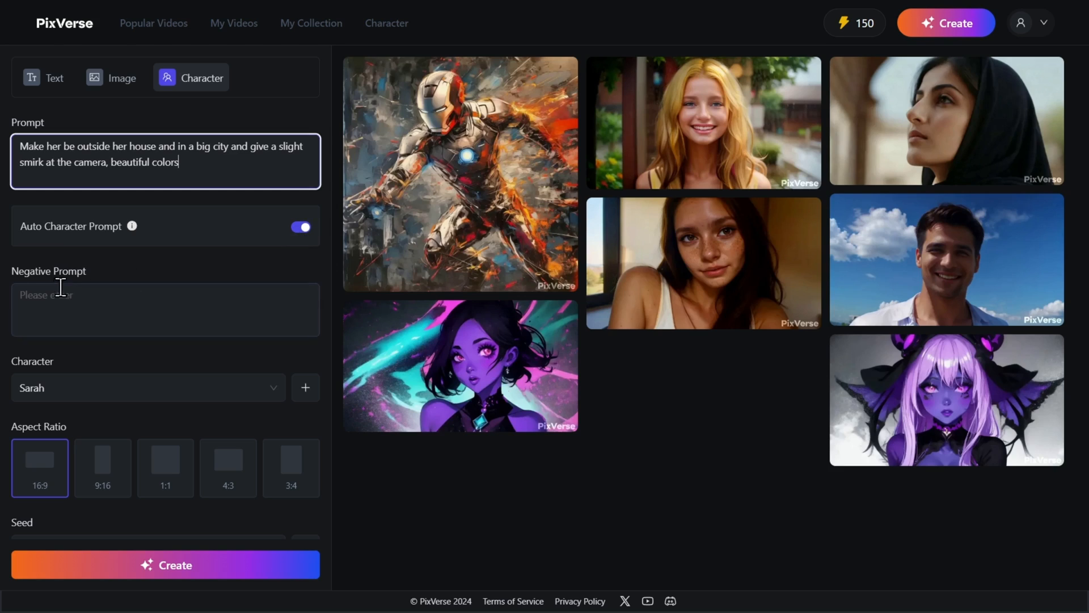
# - Set the negative prompt to exclude deformed hands and limbs and being inside a house
pyautogui.write('defor')
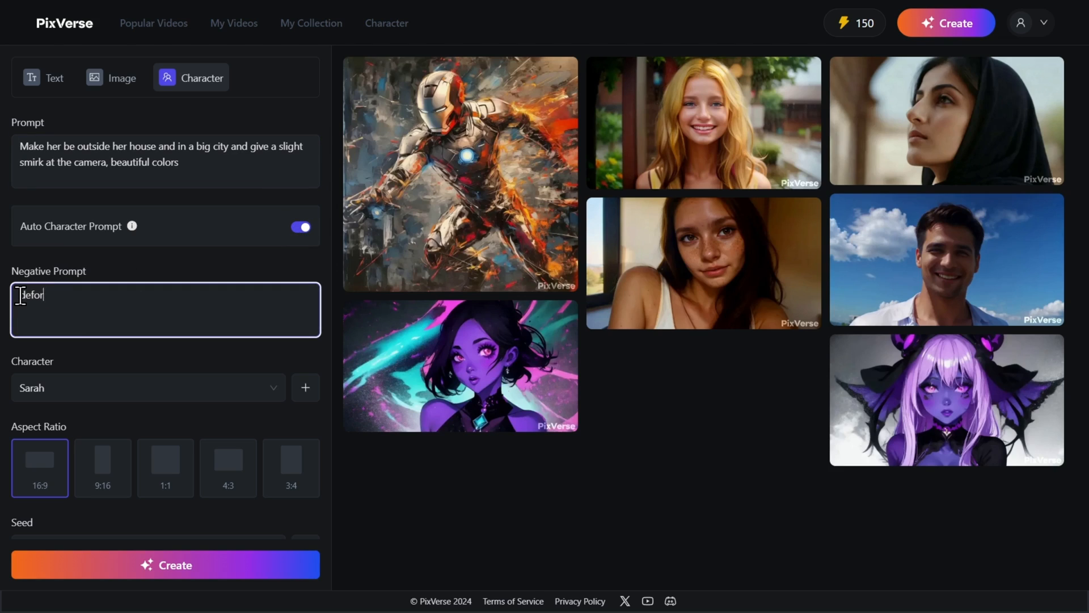
pyautogui.write('formed hands and limbs, be')
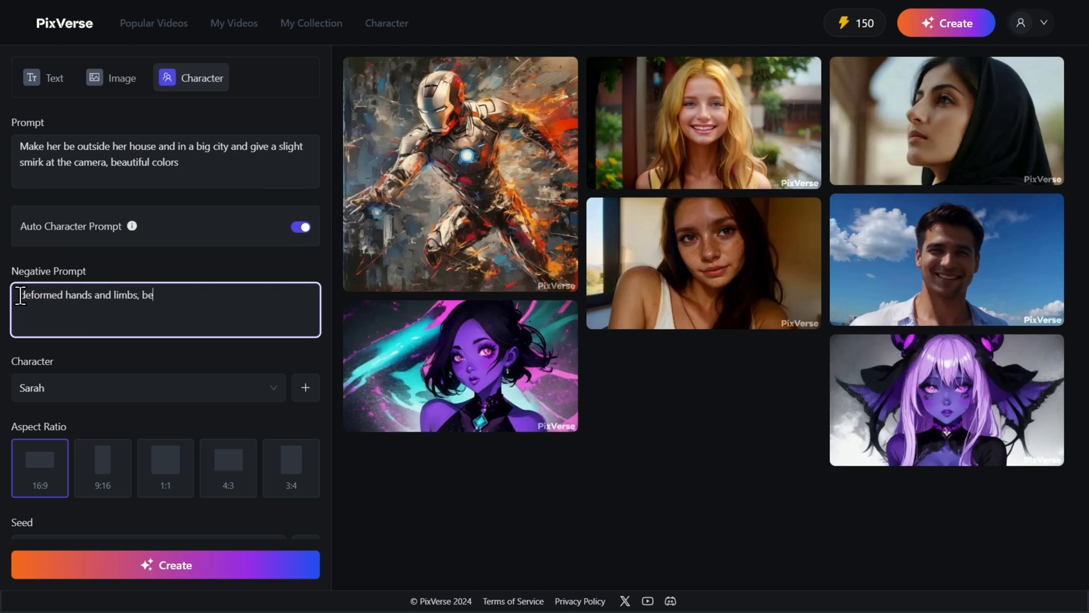
pyautogui.write('ing inside a house')
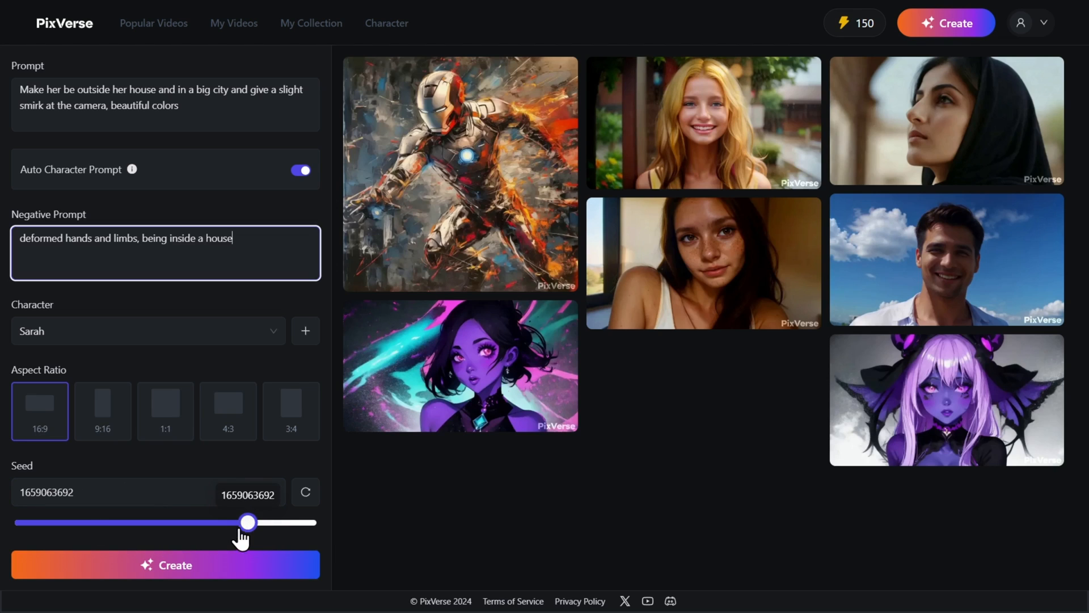
# - Generate the Sarah video for 10 credits and view its detail page
pyautogui.click(165, 564)
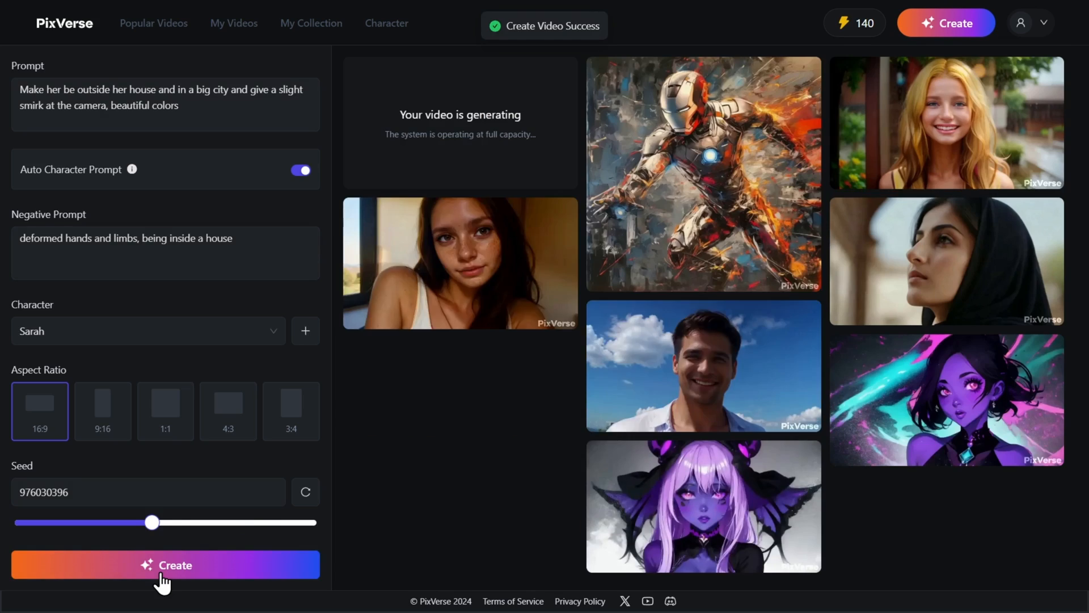
pyautogui.moveTo(553, 235)
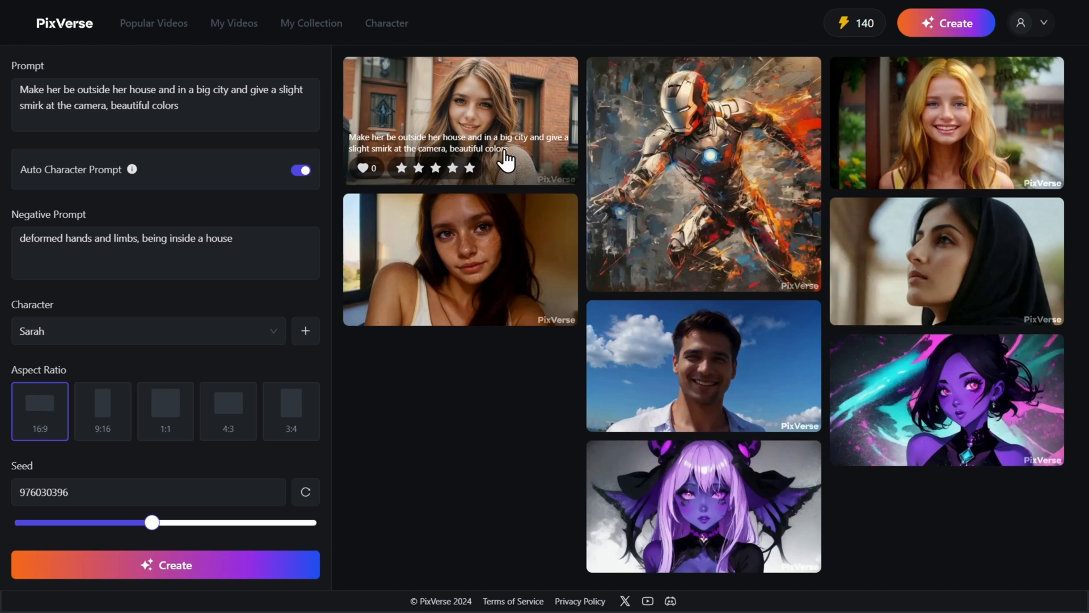
pyautogui.click(460, 121)
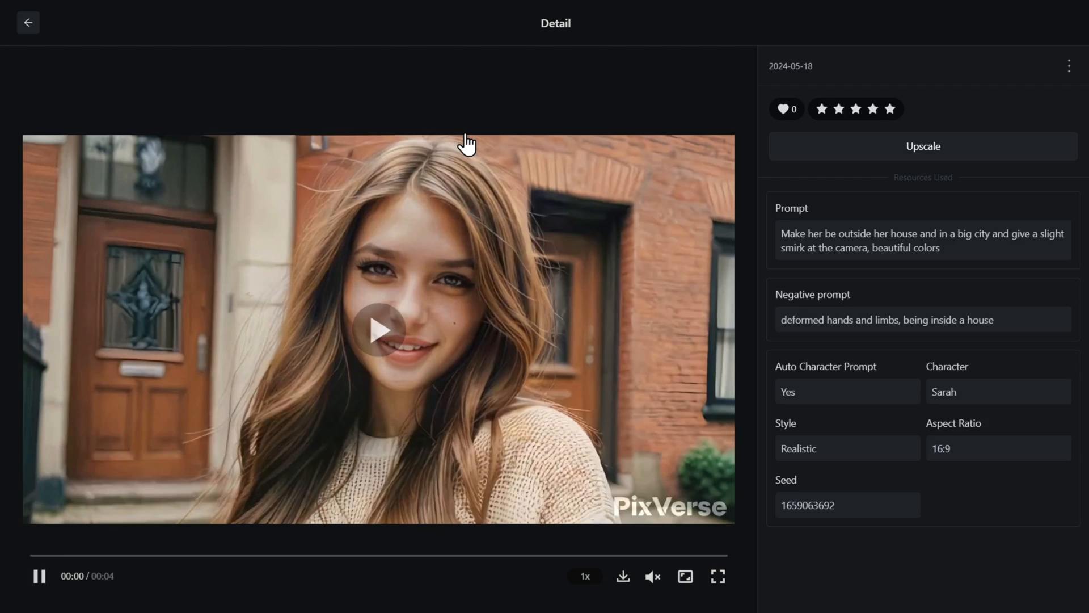